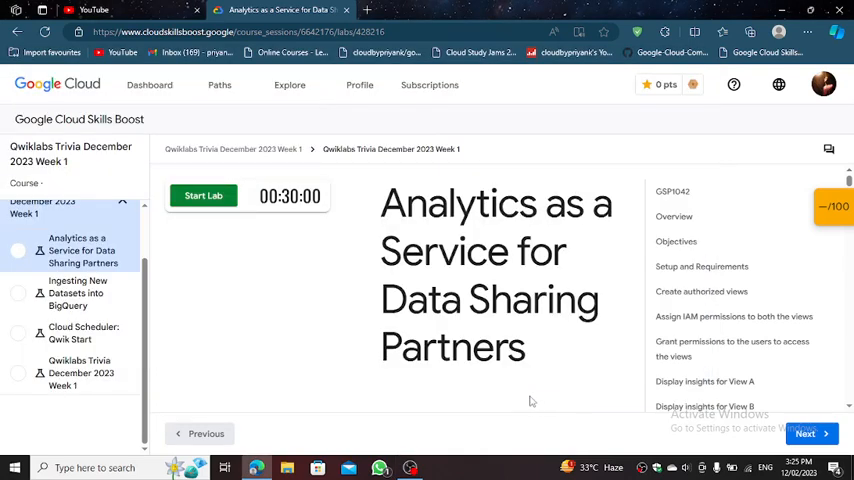
{"action": "mouse_move", "coordinate": [412, 238]}
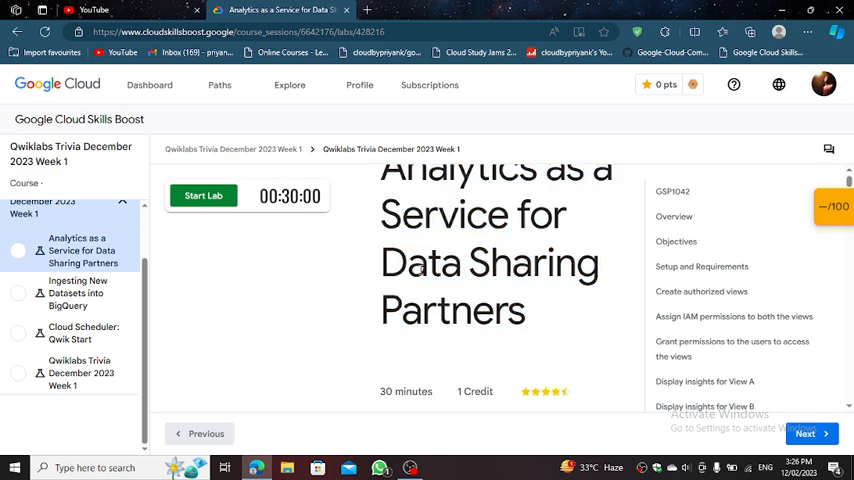
- Start the Analytics as a Service lab and copy the Data Sharing Partner project password
{"action": "left_click", "coordinate": [204, 196]}
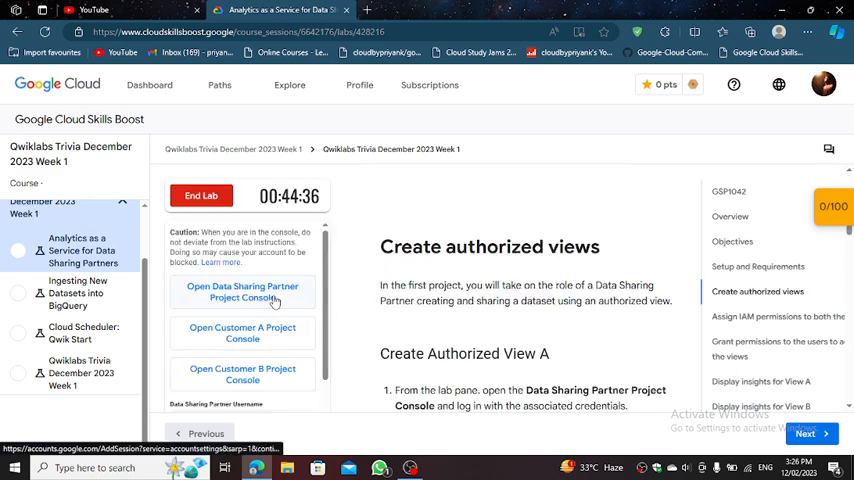
{"action": "right_click", "coordinate": [242, 292]}
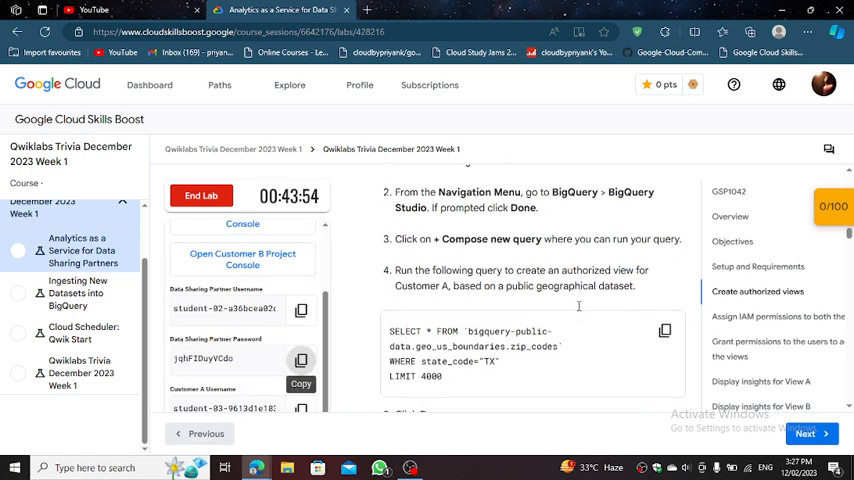
{"action": "left_click", "coordinate": [664, 324]}
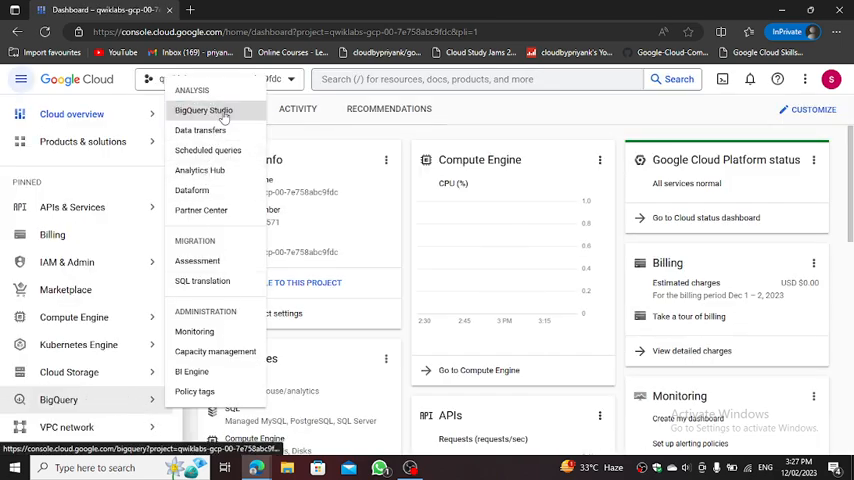
- Go to BigQuery Studio and review the lab's Texas zip code query instructions
{"action": "left_click", "coordinate": [204, 110]}
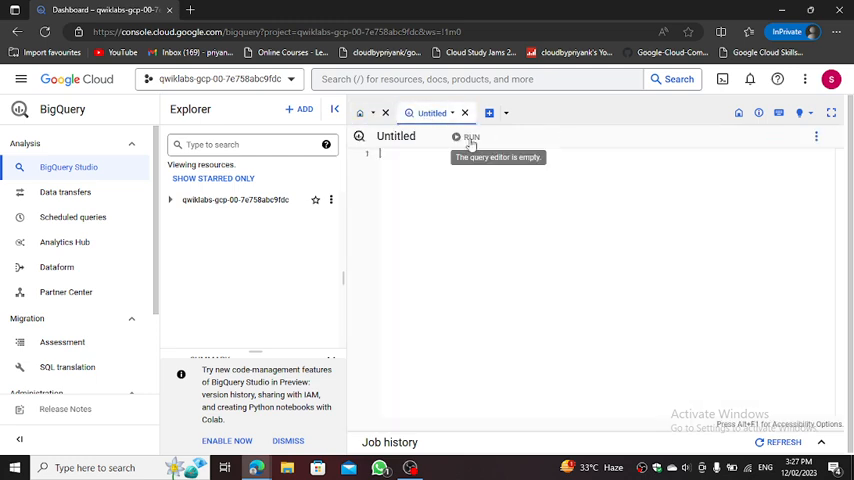
{"action": "left_click", "coordinate": [280, 10]}
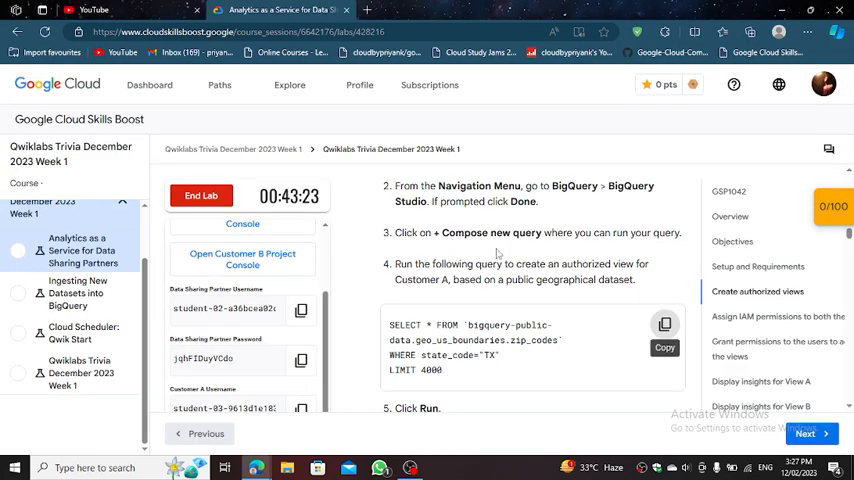
{"action": "scroll", "scroll_direction": "down", "scroll_amount": 3}
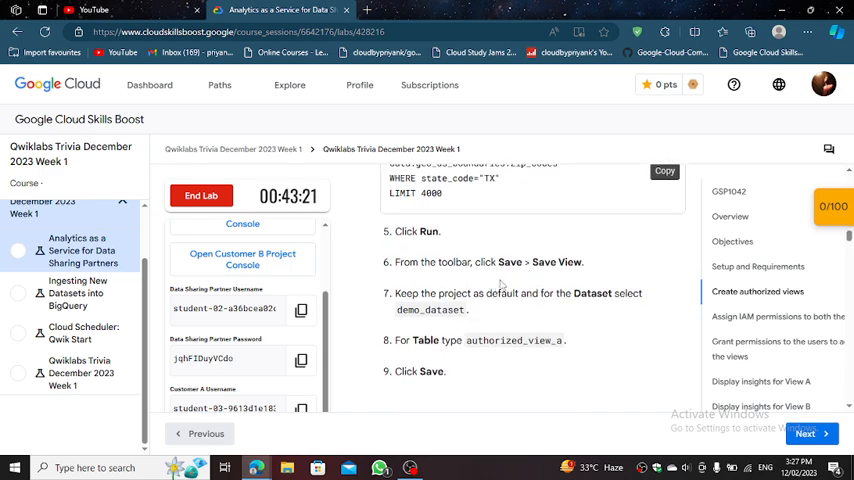
{"action": "scroll", "scroll_direction": "up", "scroll_amount": 3}
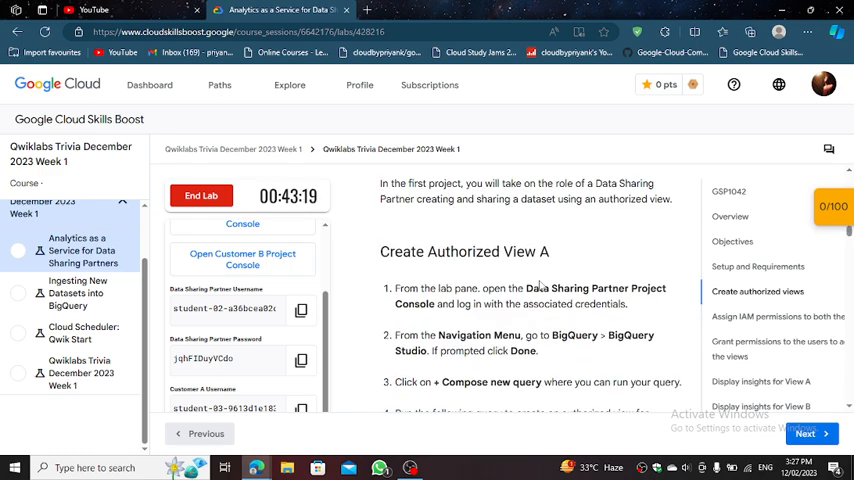
{"action": "scroll", "scroll_direction": "down", "scroll_amount": 3}
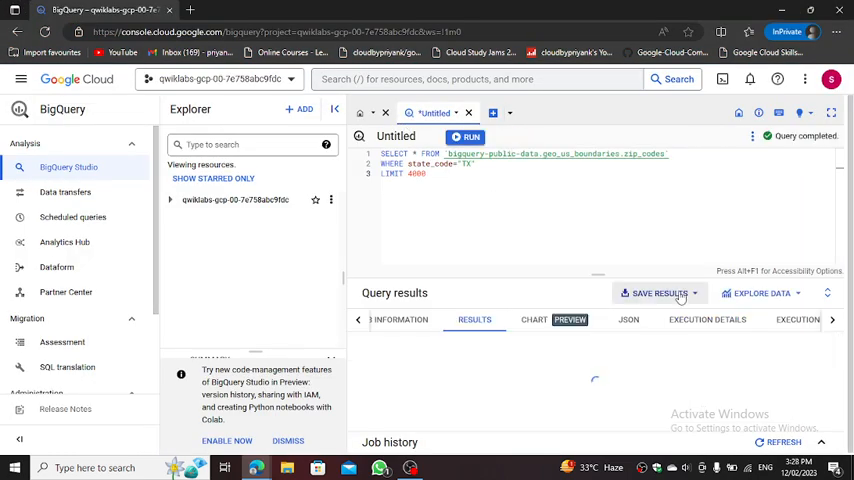
- Run the SELECT query filtered to state_code='TX' and view its results
{"action": "left_click", "coordinate": [660, 292]}
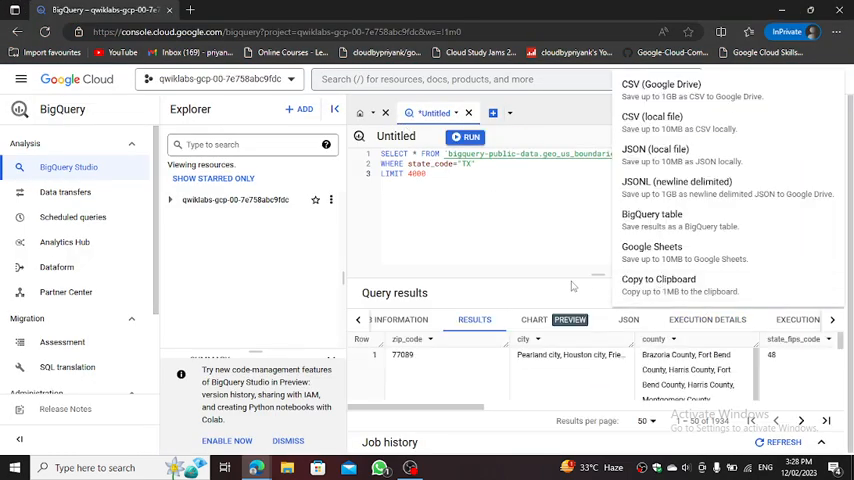
{"action": "mouse_move", "coordinate": [512, 288]}
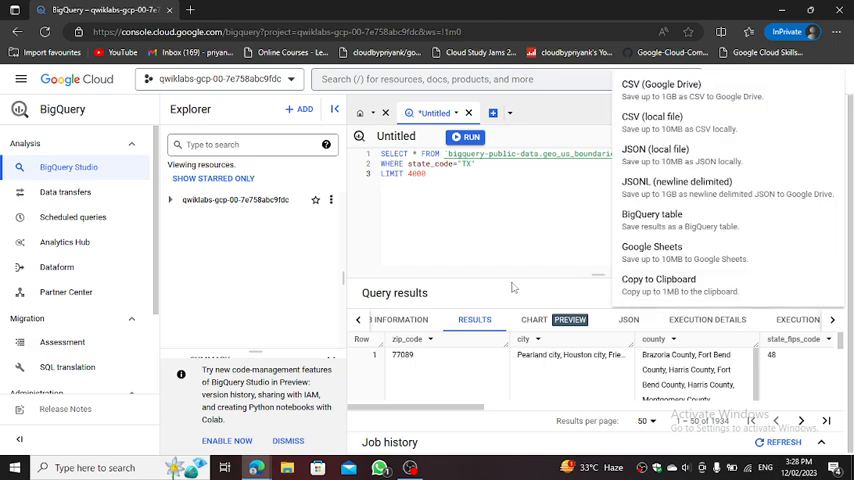
{"action": "left_click", "coordinate": [280, 10]}
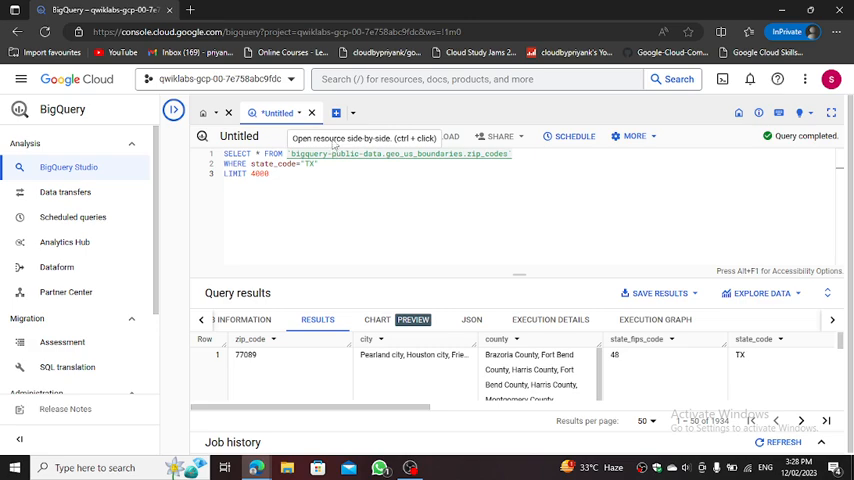
- Save the Texas query as view authorized_view_a in demo_dataset
{"action": "left_click", "coordinate": [364, 136]}
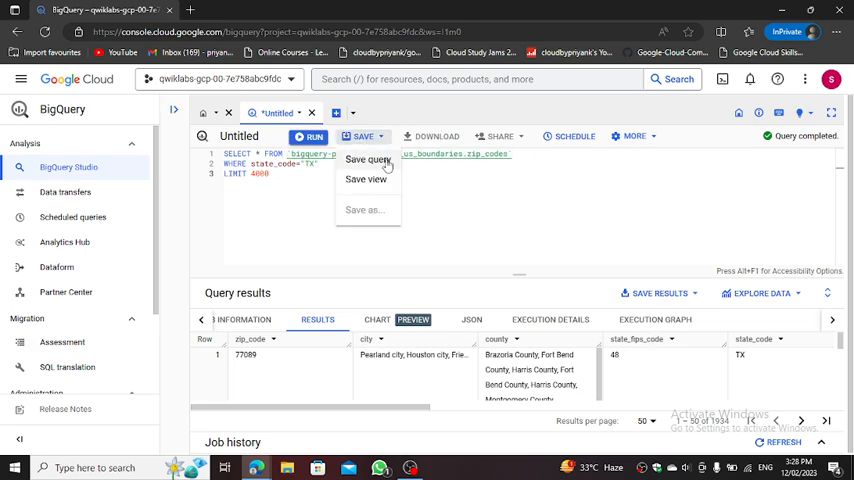
{"action": "left_click", "coordinate": [264, 10]}
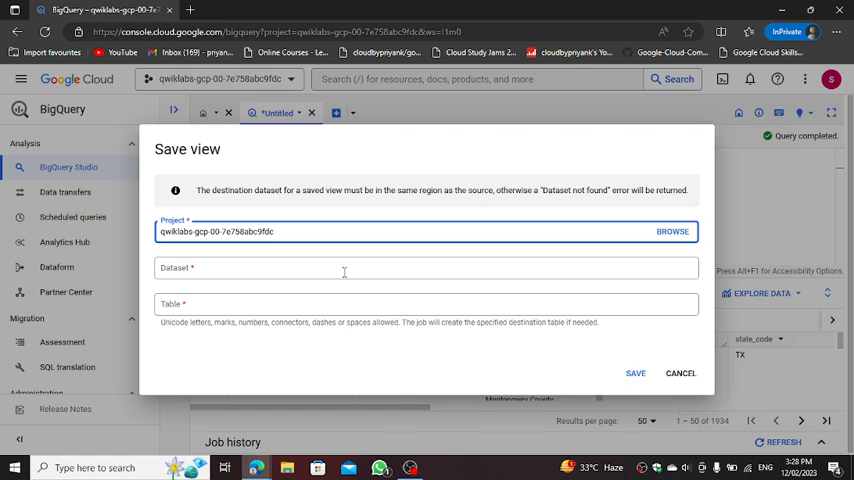
{"action": "type", "text": "demo_dataset"}
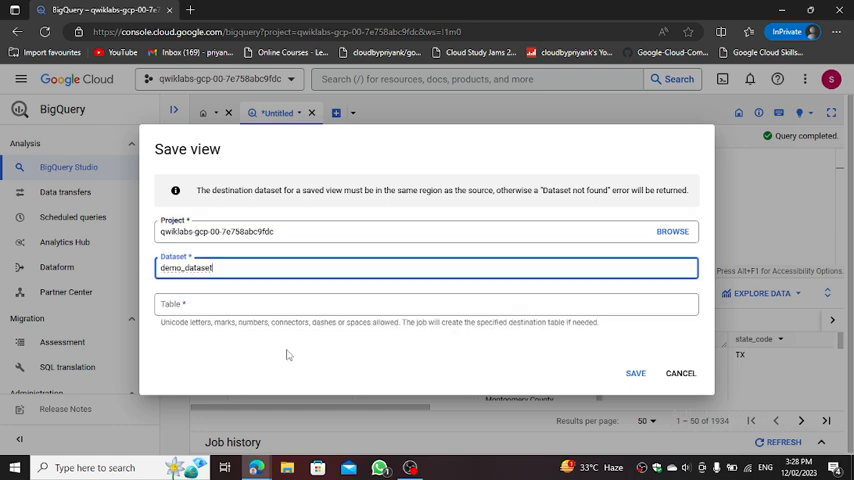
{"action": "left_click", "coordinate": [270, 10]}
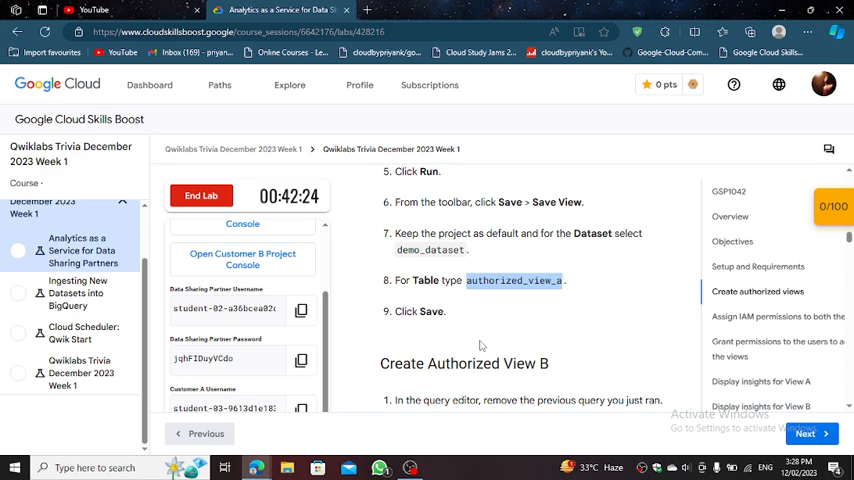
{"action": "scroll", "scroll_direction": "down", "scroll_amount": 3}
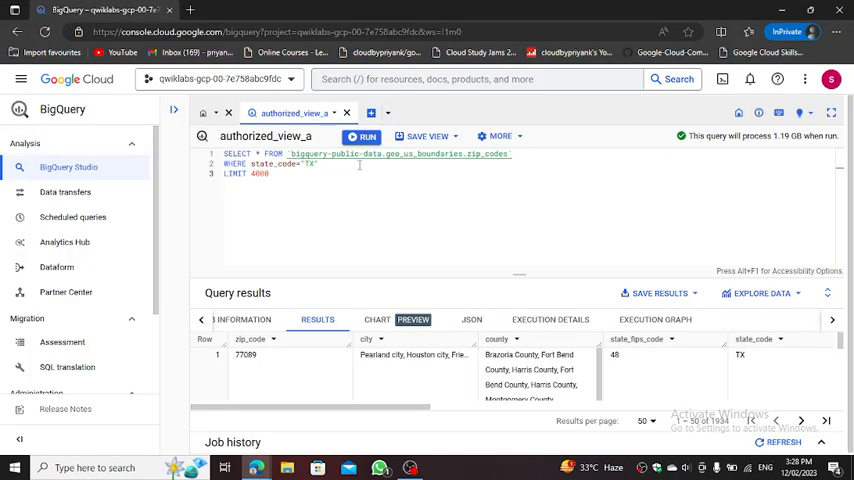
- Compose and run a new query filtered to state_code='CA' for California zip codes
{"action": "left_click", "coordinate": [448, 112]}
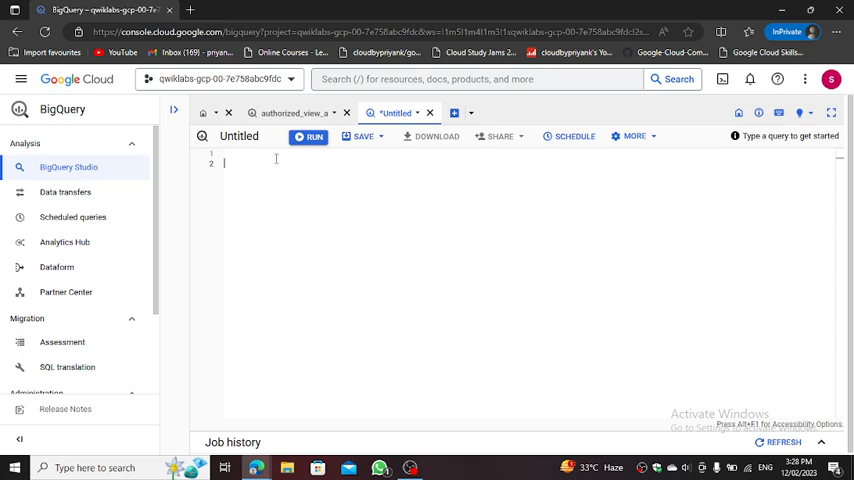
{"action": "left_click", "coordinate": [280, 10]}
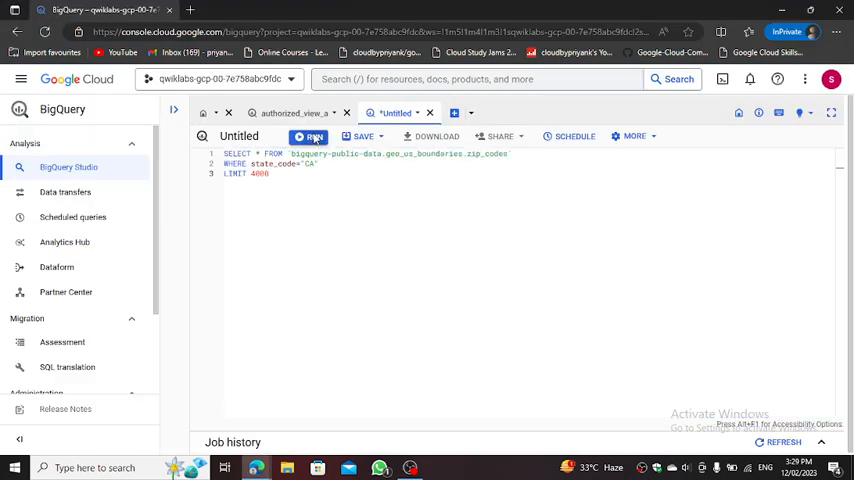
{"action": "left_click", "coordinate": [310, 136]}
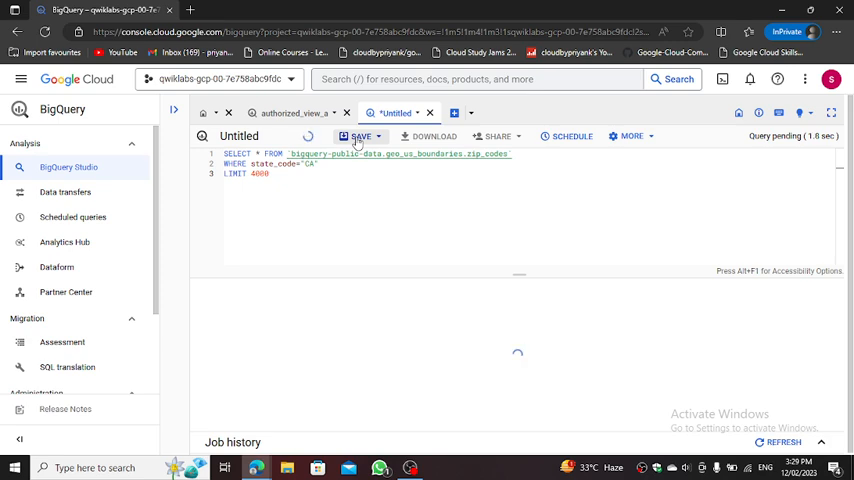
{"action": "left_click", "coordinate": [312, 134]}
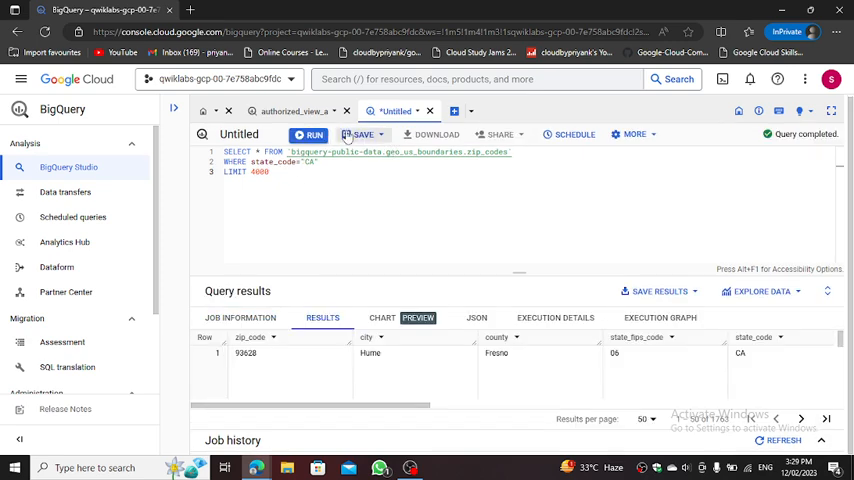
- Save the California query as view authorized_view_b in demo_dataset and check lab progress
{"action": "left_click", "coordinate": [360, 134]}
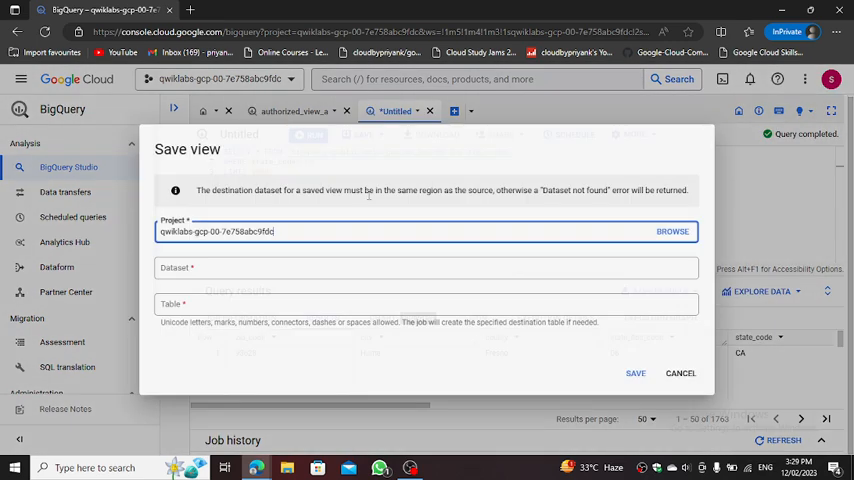
{"action": "type", "text": "demo_dataset"}
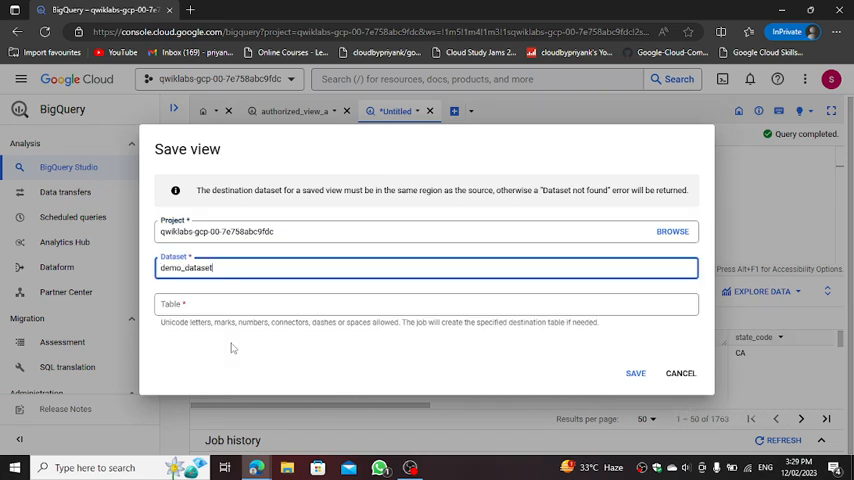
{"action": "left_click", "coordinate": [270, 10]}
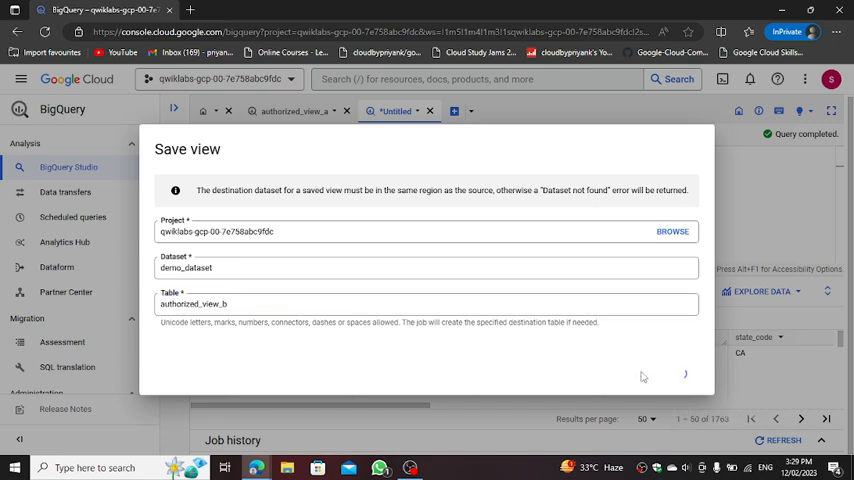
{"action": "left_click", "coordinate": [280, 10]}
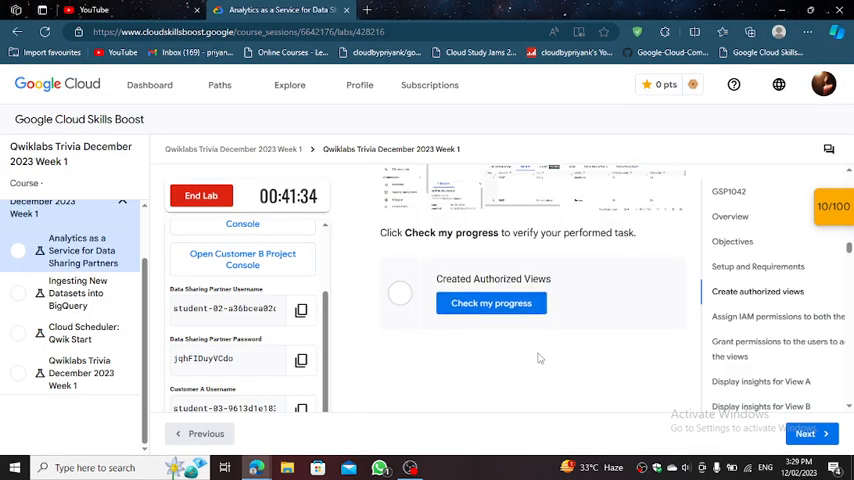
{"action": "left_click", "coordinate": [492, 304]}
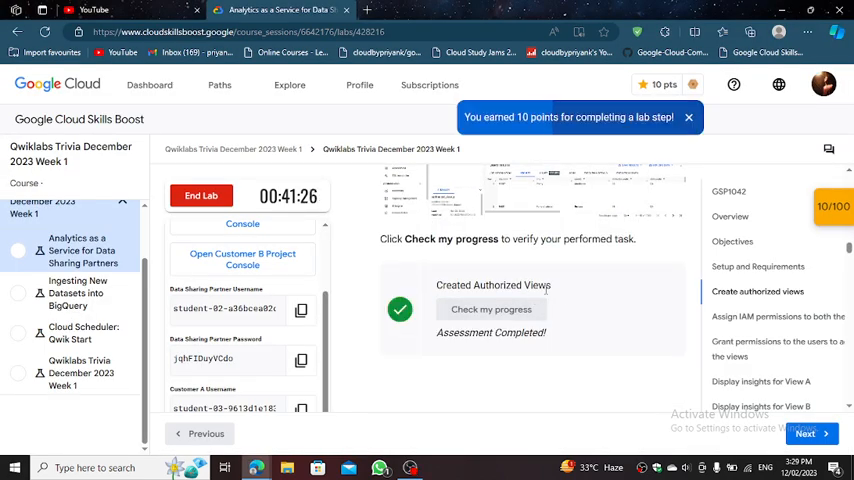
{"action": "mouse_move", "coordinate": [616, 356]}
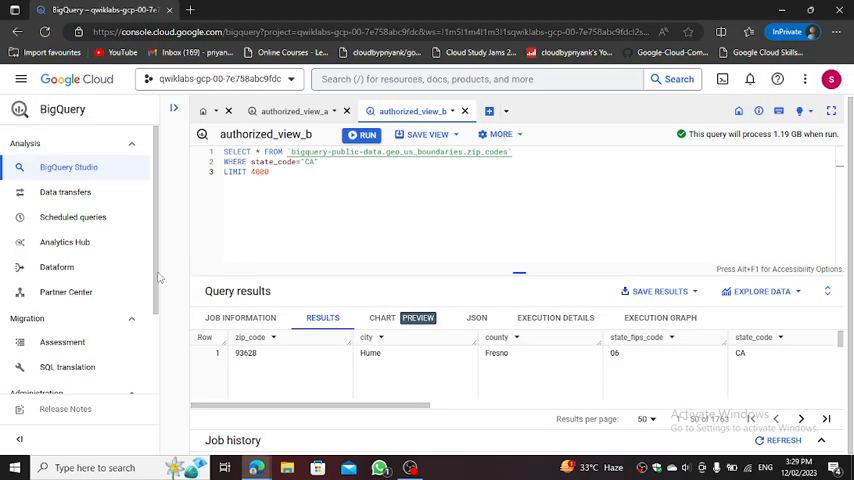
- In demo_dataset's Authorize Views panel, add authorized_view_a as an authorized view
{"action": "left_click", "coordinate": [172, 108]}
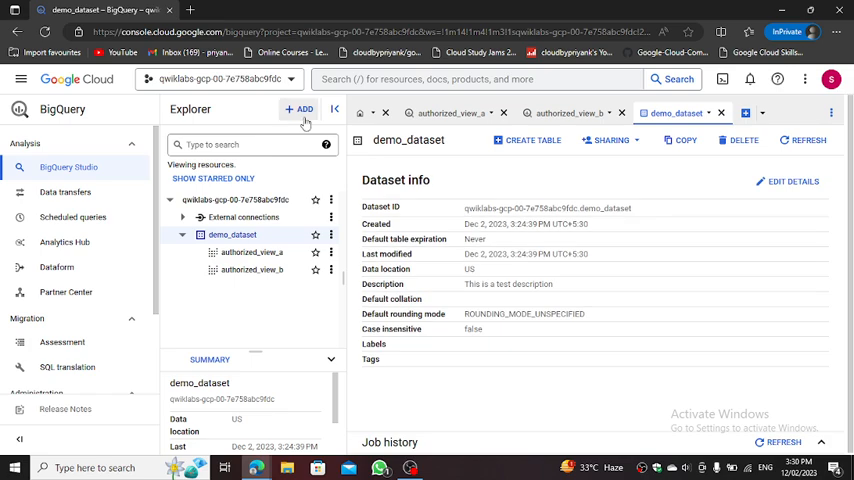
{"action": "left_click", "coordinate": [612, 140]}
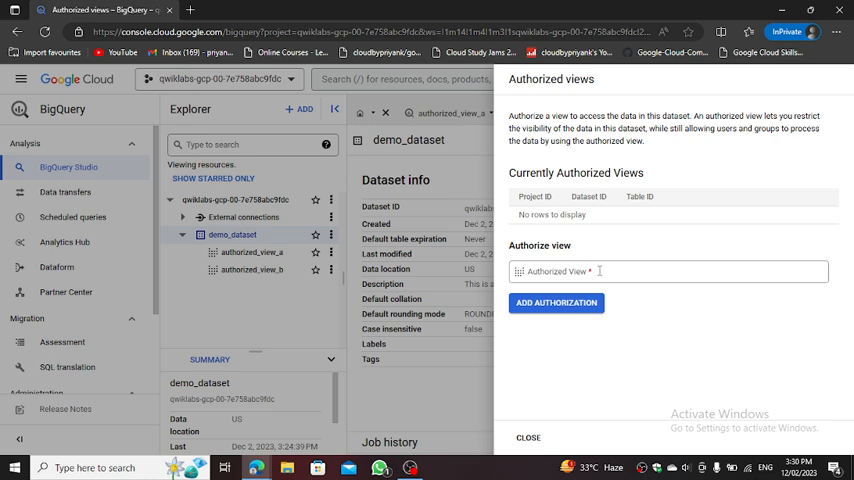
{"action": "left_click", "coordinate": [270, 10]}
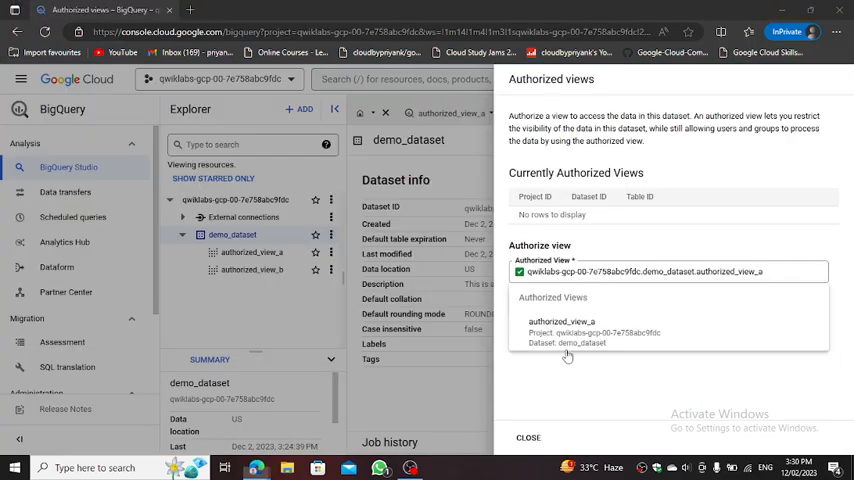
{"action": "left_click", "coordinate": [568, 332]}
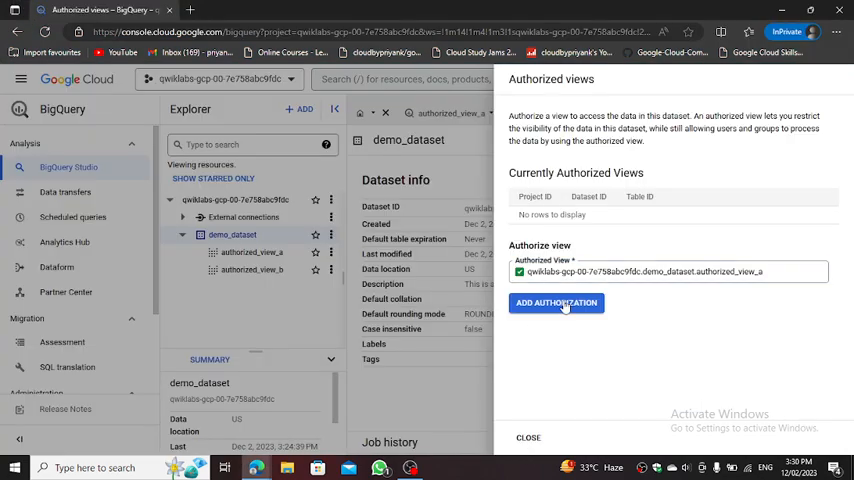
{"action": "left_click", "coordinate": [256, 10]}
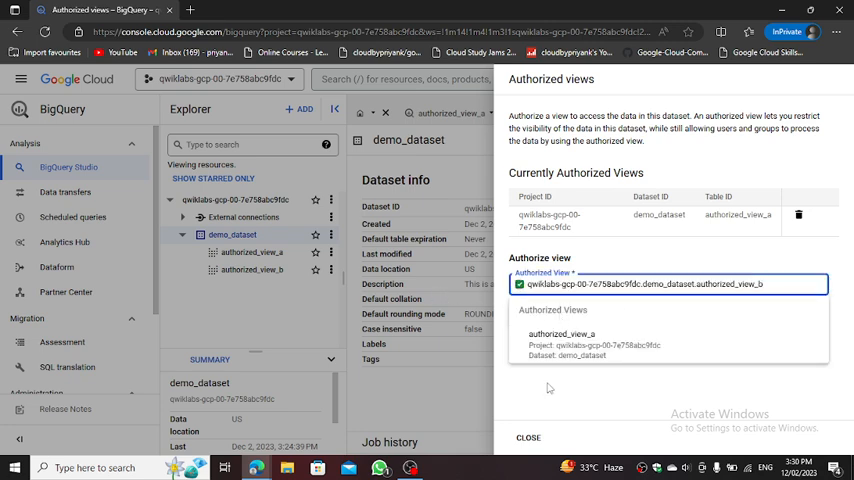
- Add authorized_view_b as an authorized view on demo_dataset as well
{"action": "left_click", "coordinate": [560, 332]}
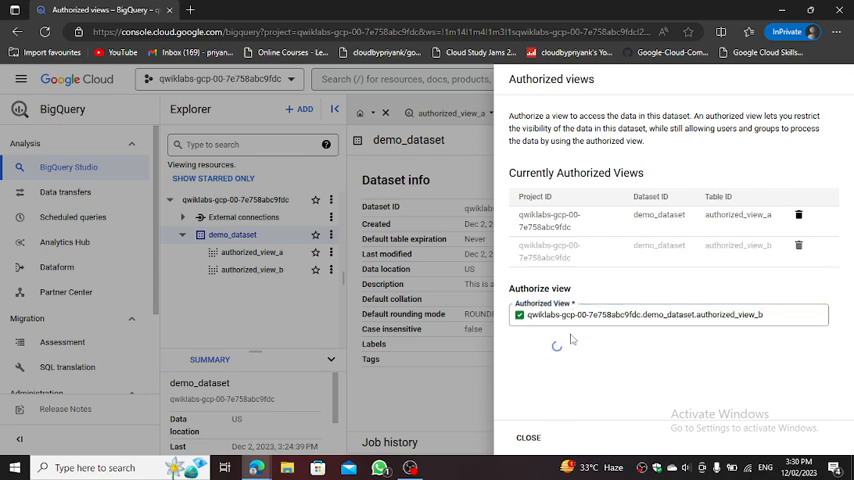
{"action": "left_click", "coordinate": [280, 10]}
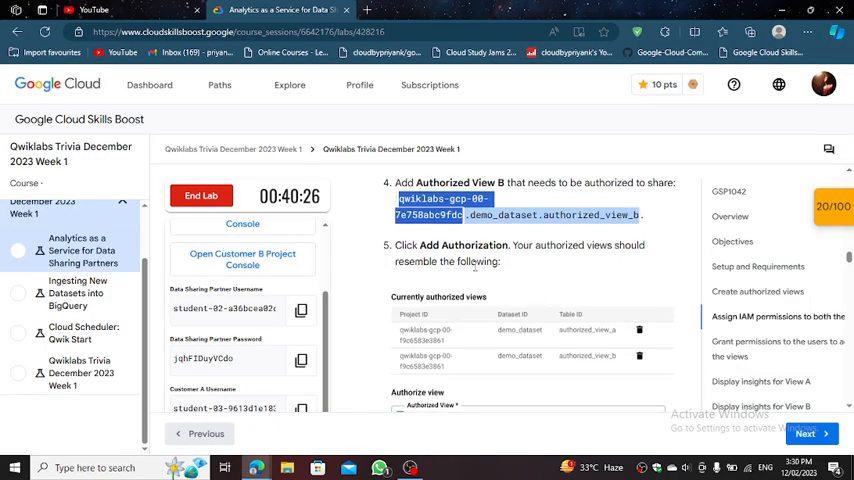
- Run the lab's Check my progress for the authorized views task
{"action": "scroll", "scroll_direction": "down", "scroll_amount": 3}
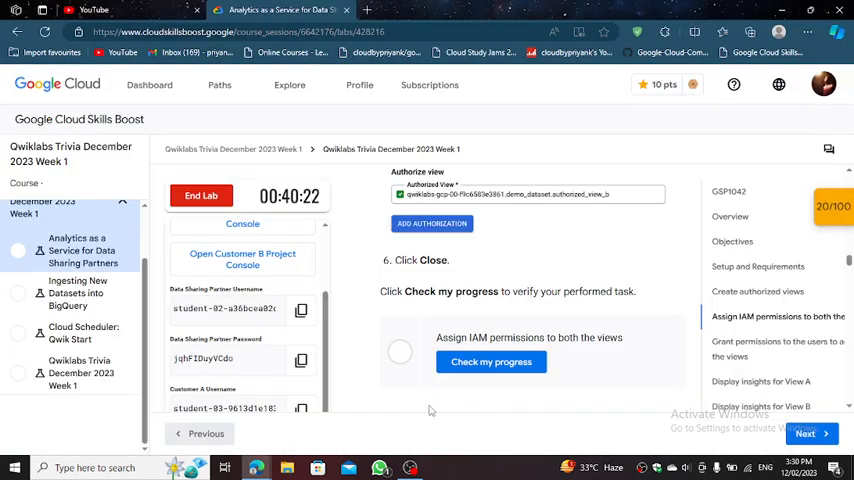
{"action": "left_click", "coordinate": [492, 360]}
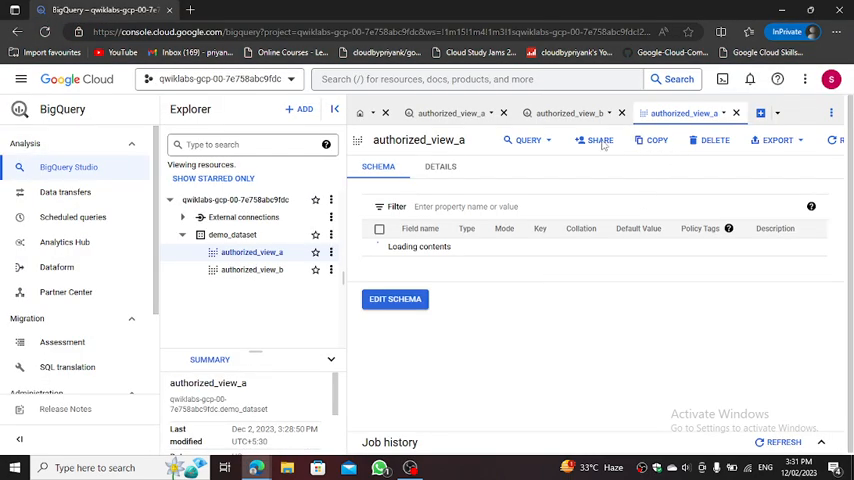
{"action": "left_click", "coordinate": [596, 140]}
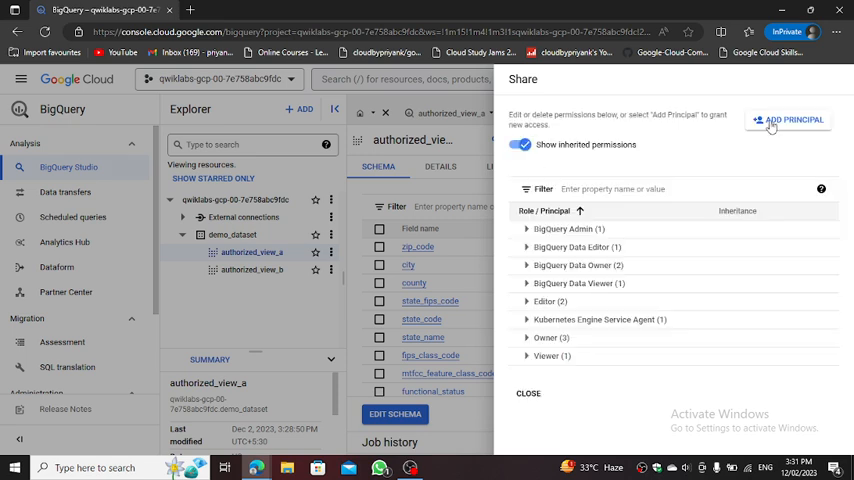
{"action": "left_click", "coordinate": [280, 8]}
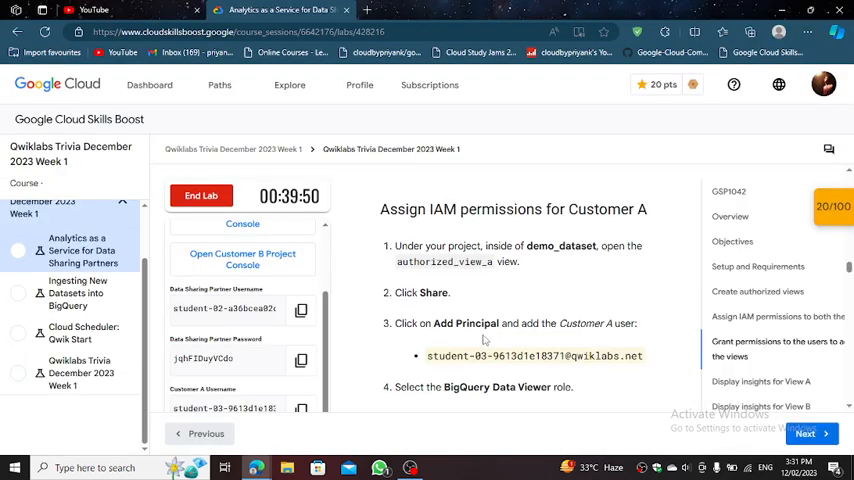
{"action": "double_click", "coordinate": [534, 350]}
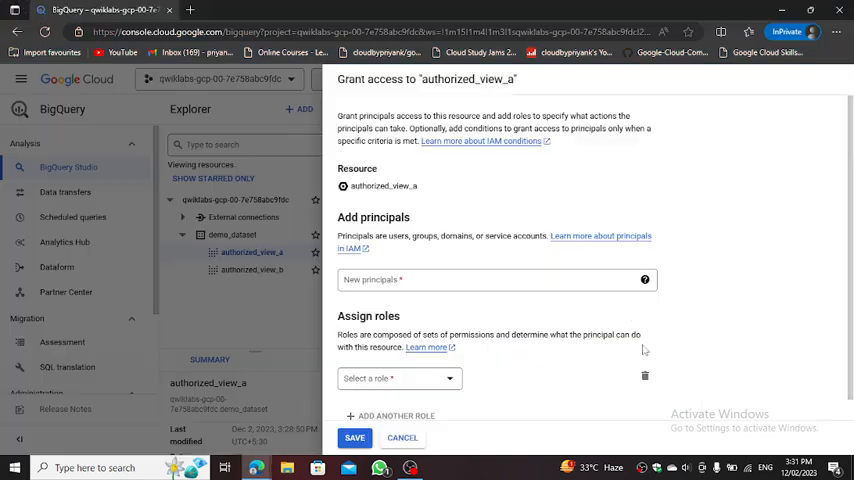
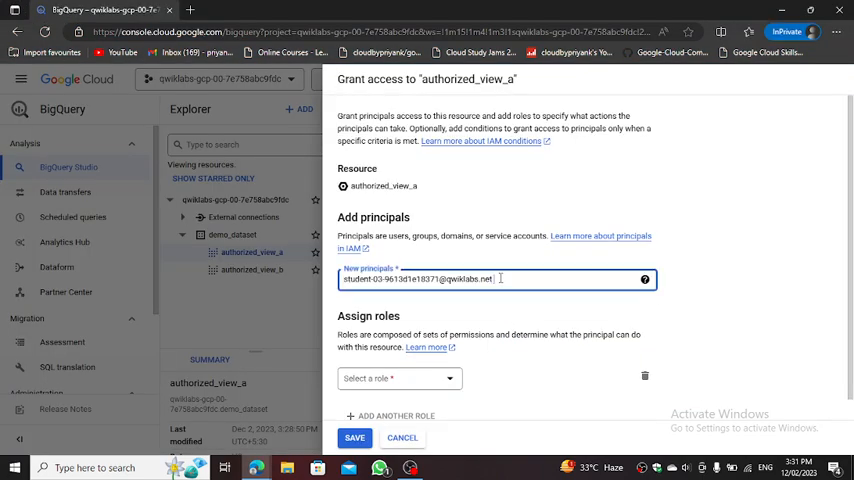
{"action": "left_click", "coordinate": [270, 10]}
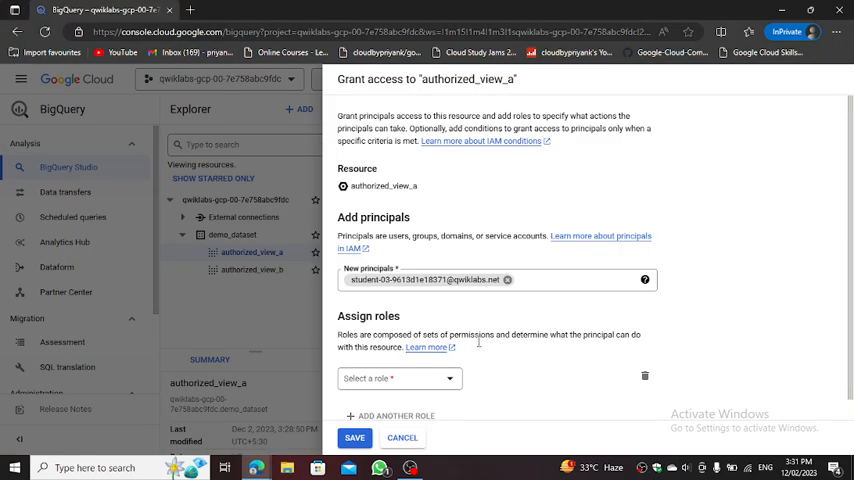
- Assign the BigQuery Data Viewer role to the Customer A user and save the grant
{"action": "left_click", "coordinate": [396, 378]}
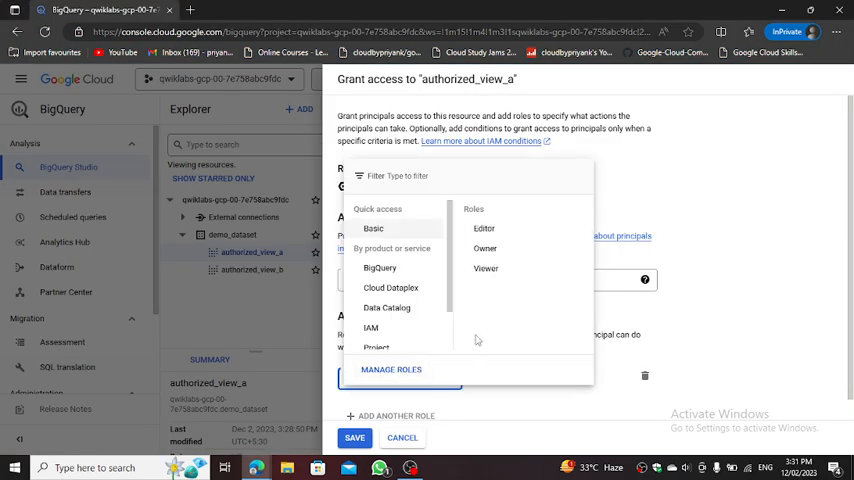
{"action": "left_click", "coordinate": [380, 268]}
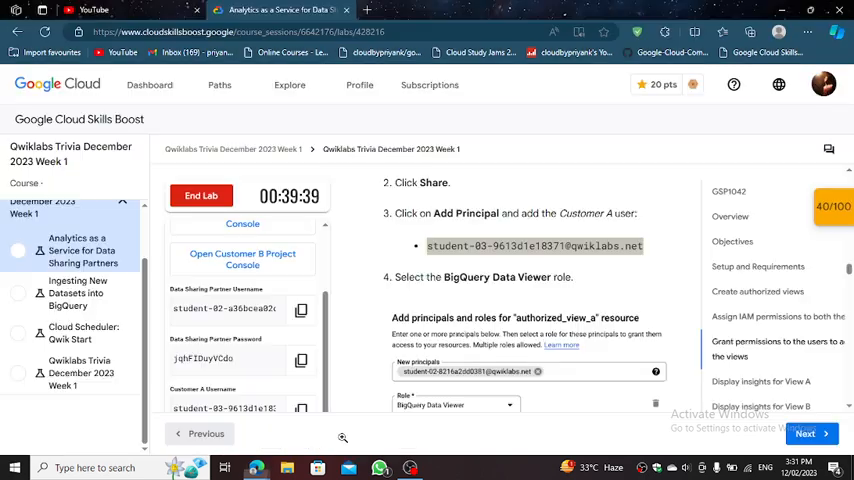
{"action": "scroll", "scroll_direction": "down", "scroll_amount": 3}
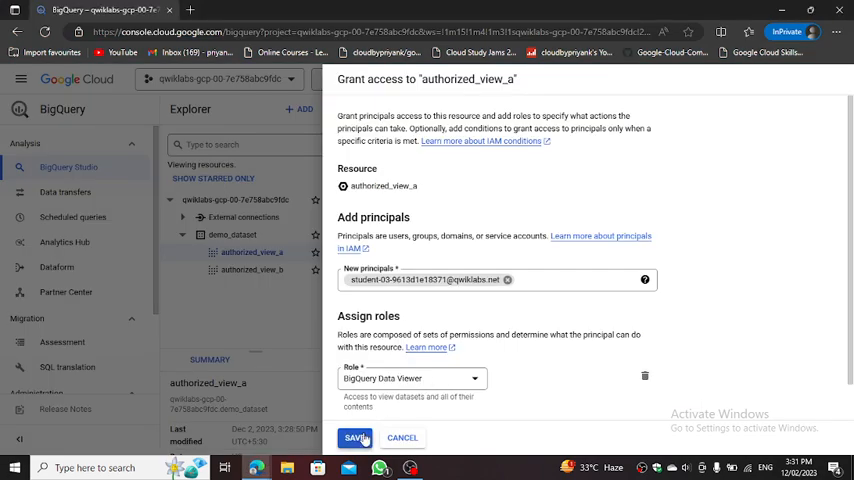
{"action": "left_click", "coordinate": [356, 436]}
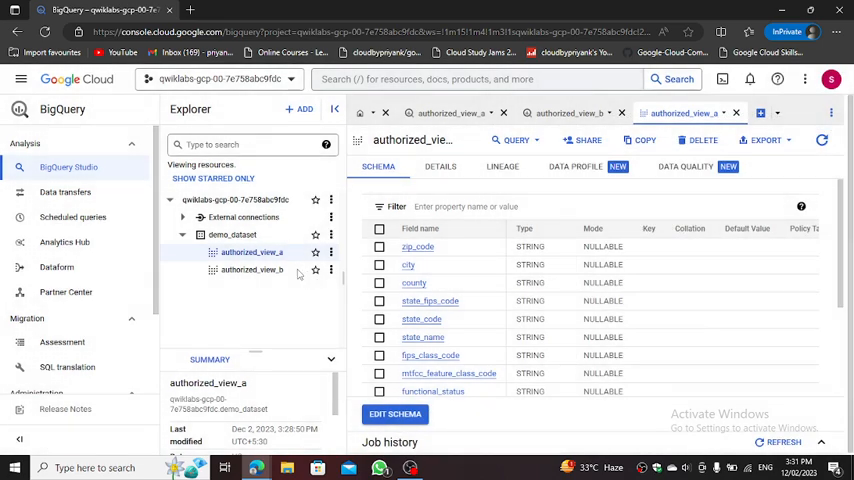
- Grant the Customer B user the BigQuery Data Viewer role on authorized_view_b
{"action": "left_click", "coordinate": [252, 270]}
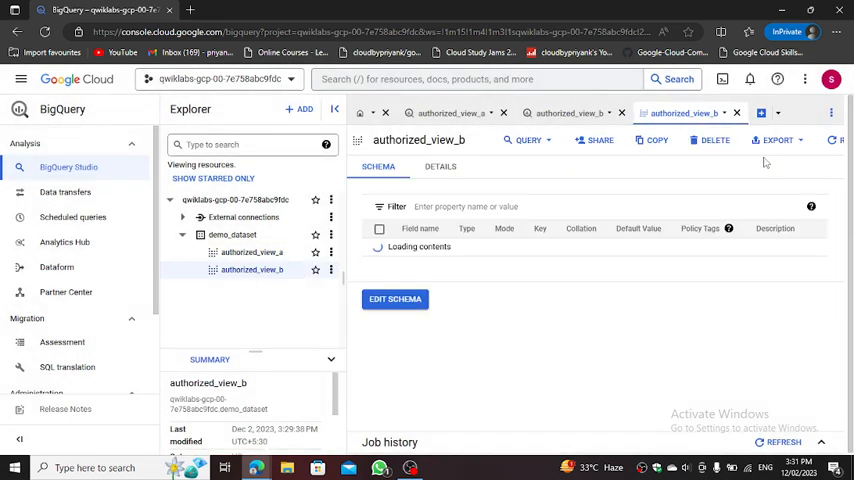
{"action": "left_click", "coordinate": [600, 140]}
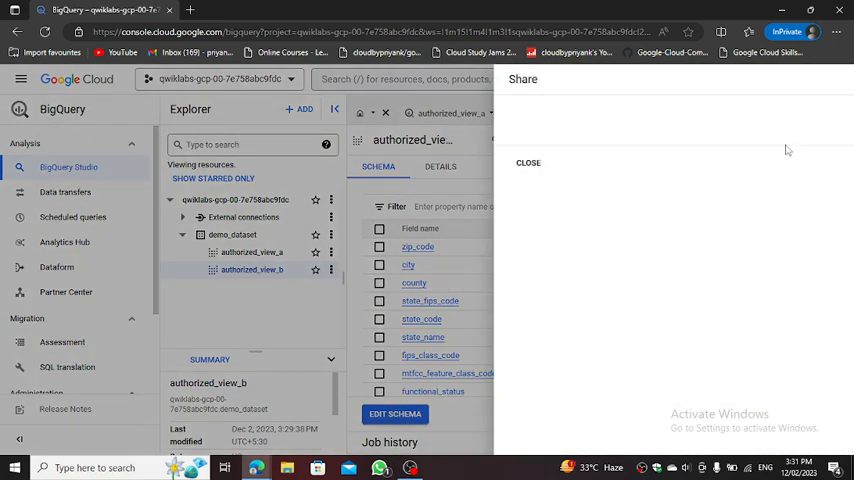
{"action": "left_click", "coordinate": [270, 10]}
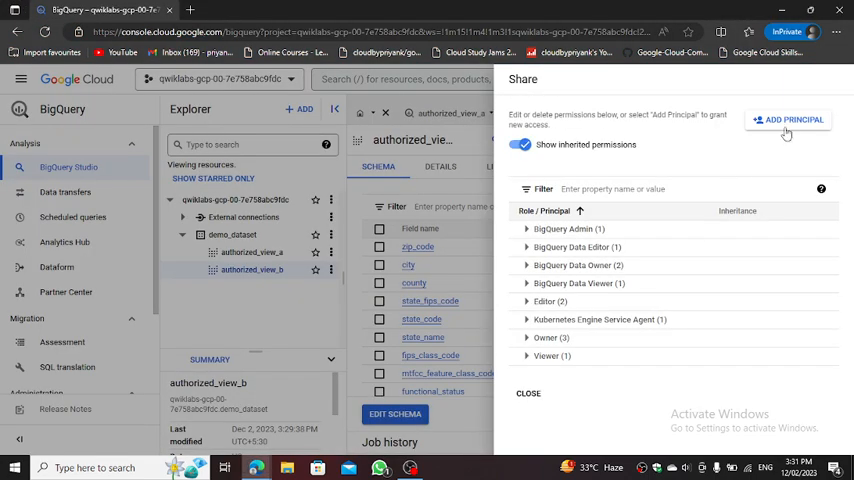
{"action": "left_click", "coordinate": [788, 120]}
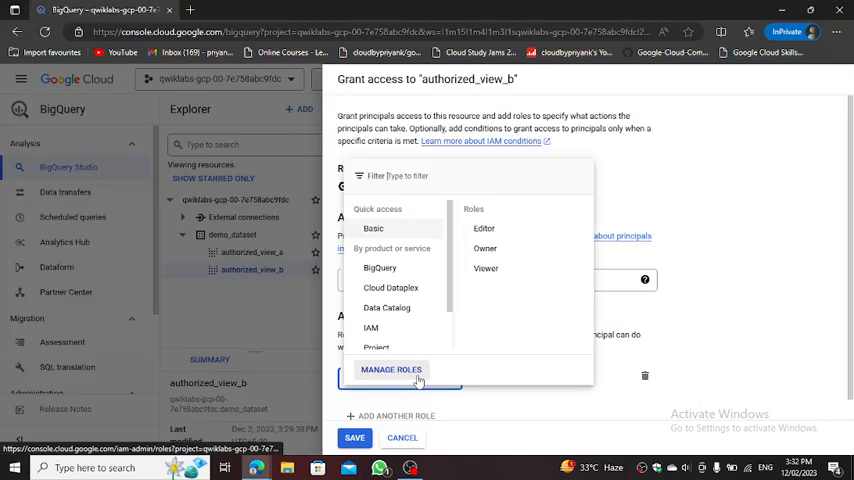
{"action": "left_click", "coordinate": [386, 308]}
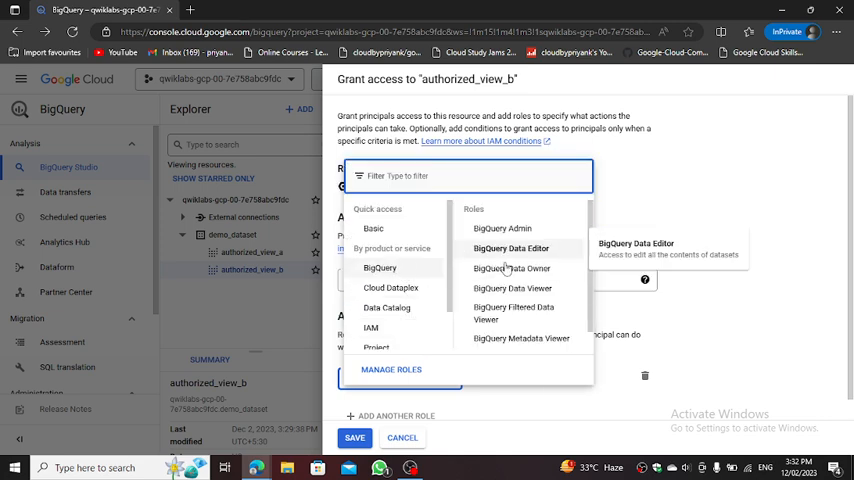
{"action": "left_click", "coordinate": [512, 288]}
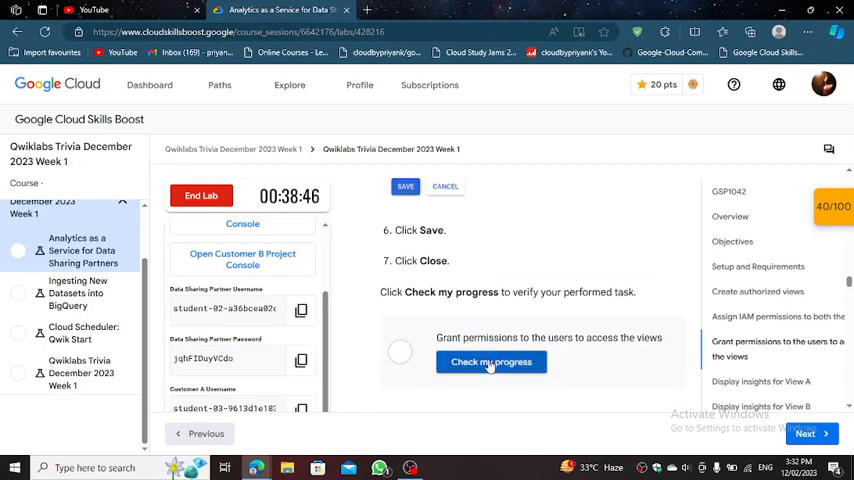
- Check lab progress for the view permissions task
{"action": "left_click", "coordinate": [492, 362]}
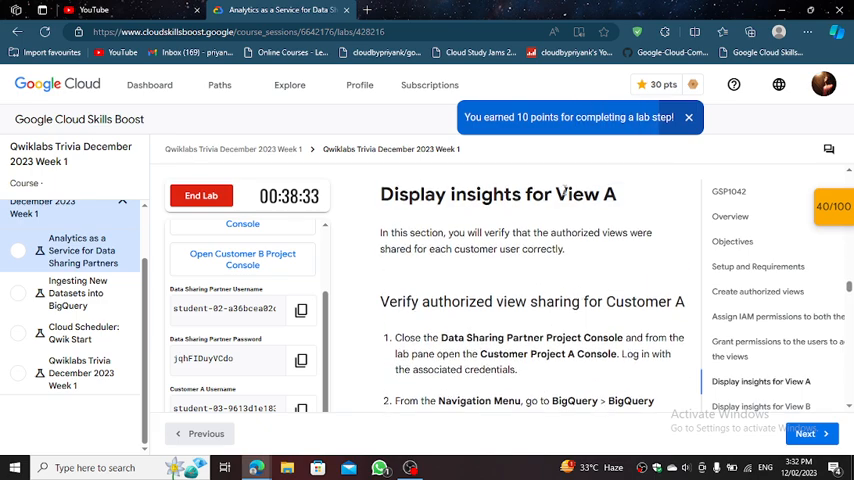
{"action": "scroll", "scroll_direction": "down", "scroll_amount": 3}
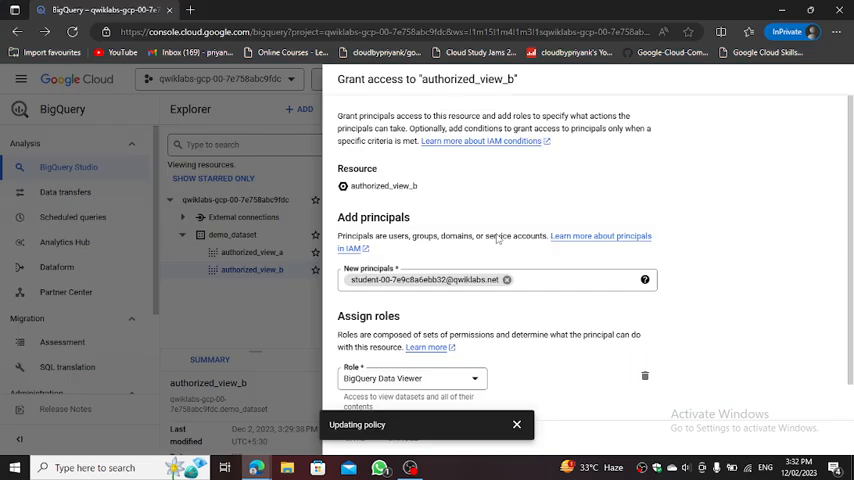
{"action": "left_click", "coordinate": [270, 8]}
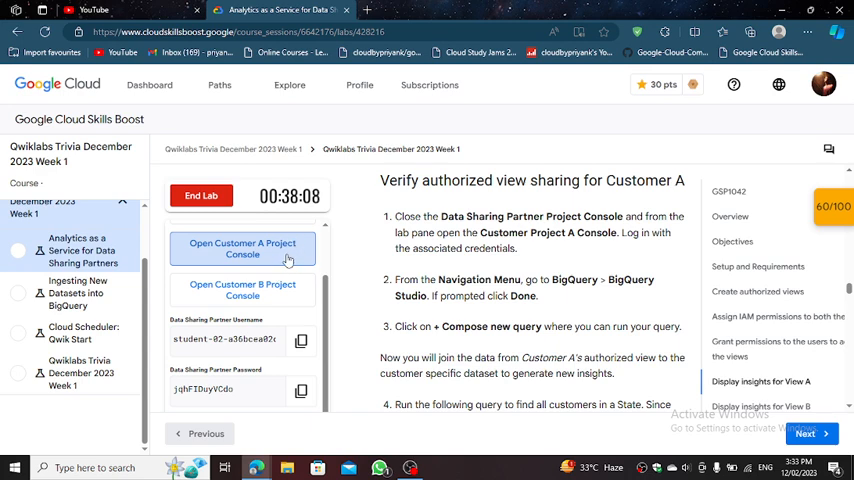
{"action": "scroll", "scroll_direction": "down", "scroll_amount": 3}
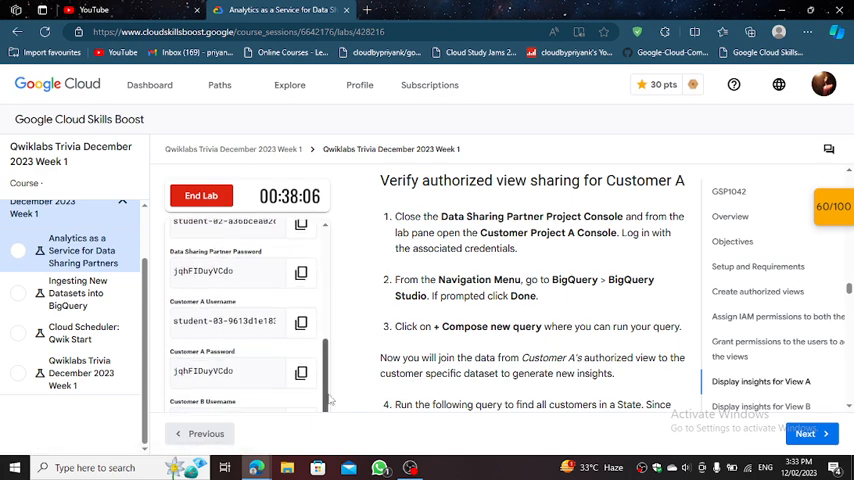
{"action": "left_click", "coordinate": [300, 322]}
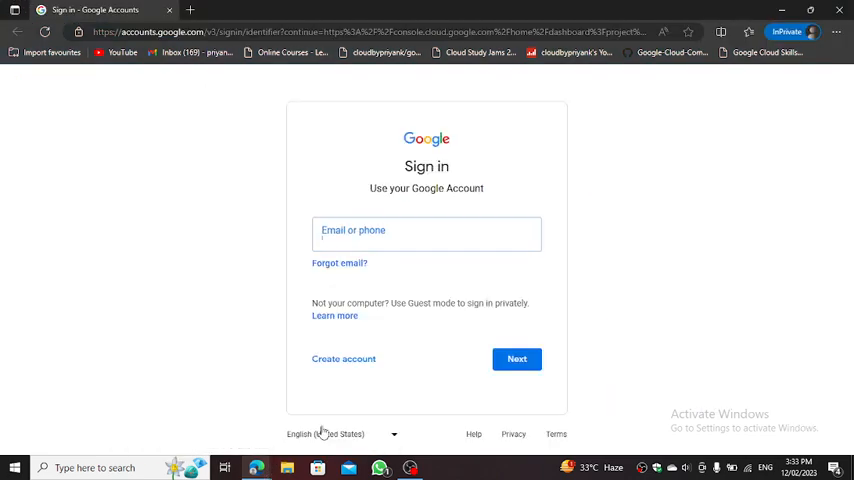
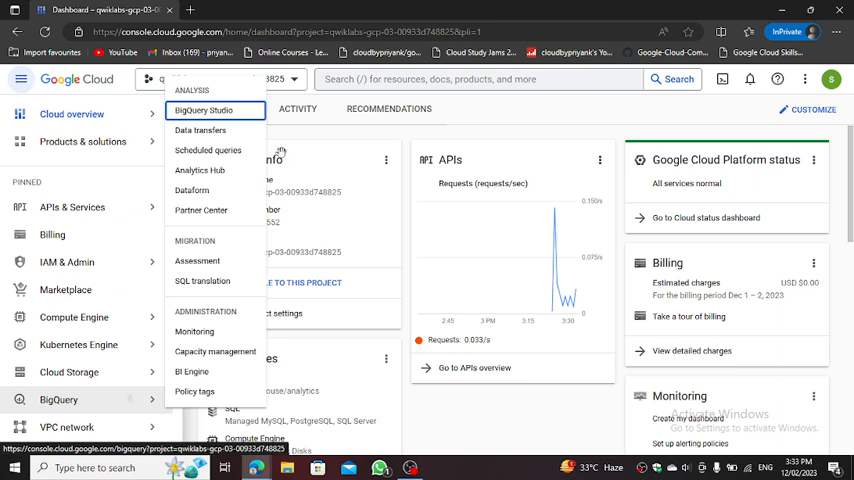
{"action": "left_click", "coordinate": [204, 110]}
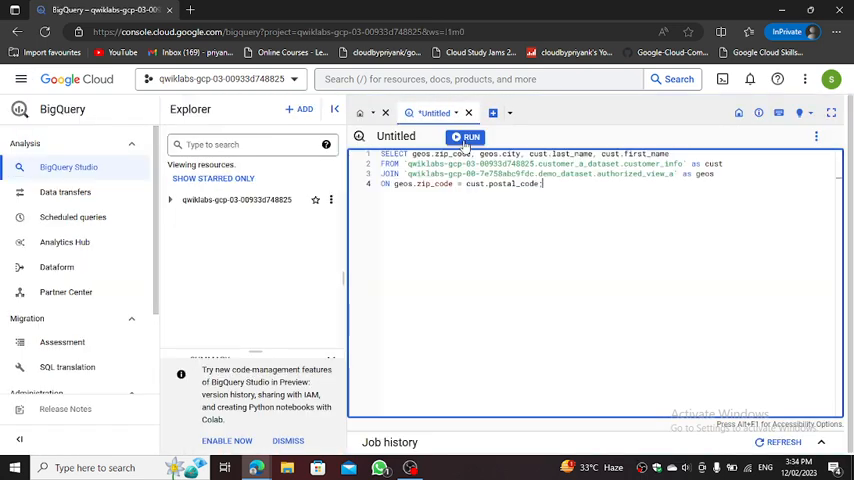
- Run the Customer A join query and save it as view customer_a_table in customer_a_dataset
{"action": "left_click", "coordinate": [466, 136]}
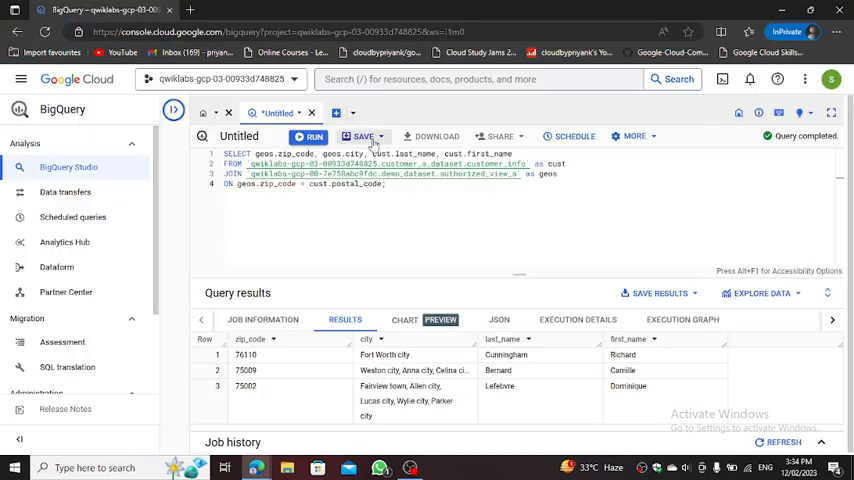
{"action": "left_click", "coordinate": [280, 8]}
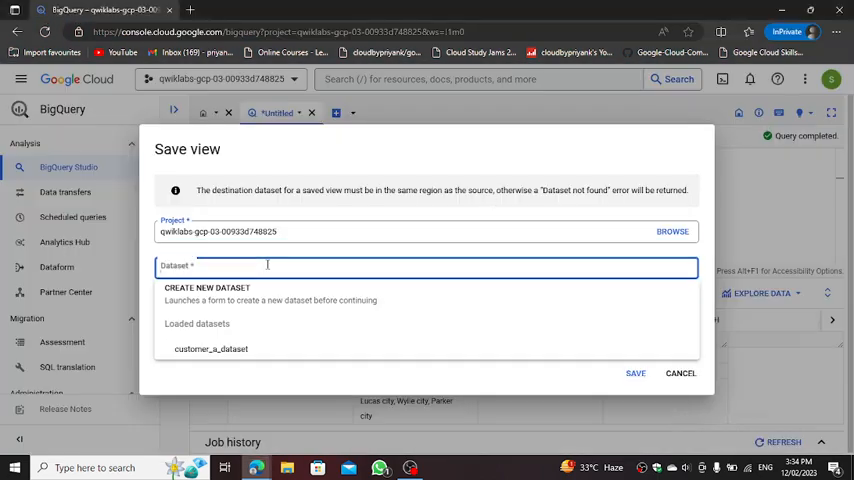
{"action": "left_click", "coordinate": [280, 10]}
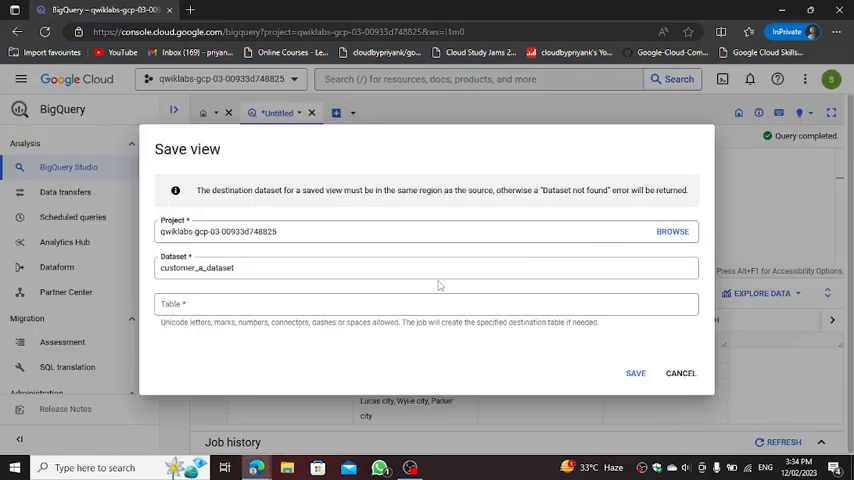
{"action": "type", "text": "customer_a_table"}
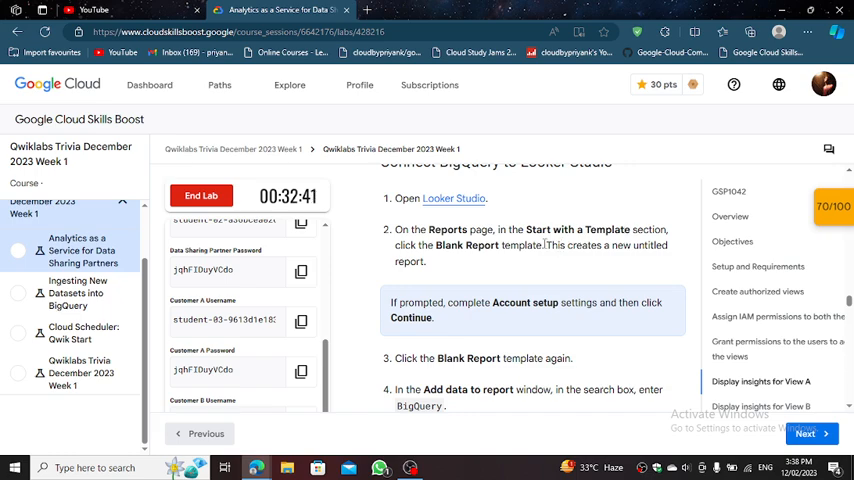
- Switch to Looker Studio after checking the lab steps and scroll to the Blank Report template
{"action": "left_click", "coordinate": [454, 198]}
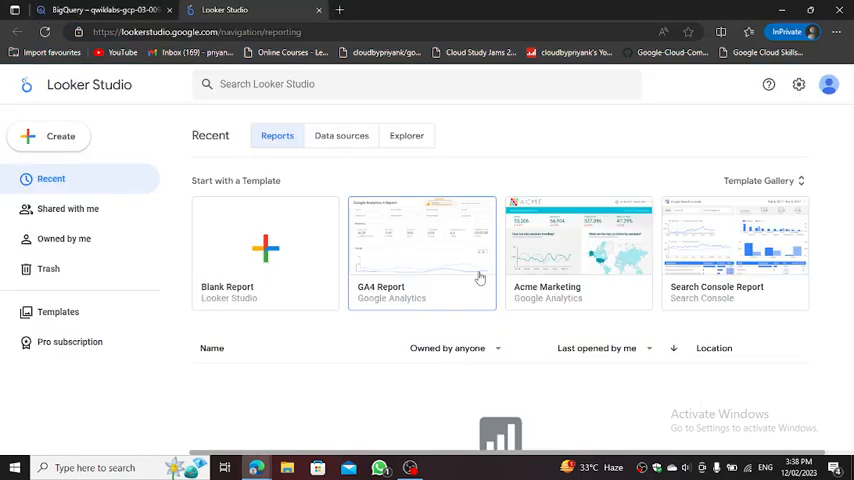
{"action": "left_click", "coordinate": [264, 10]}
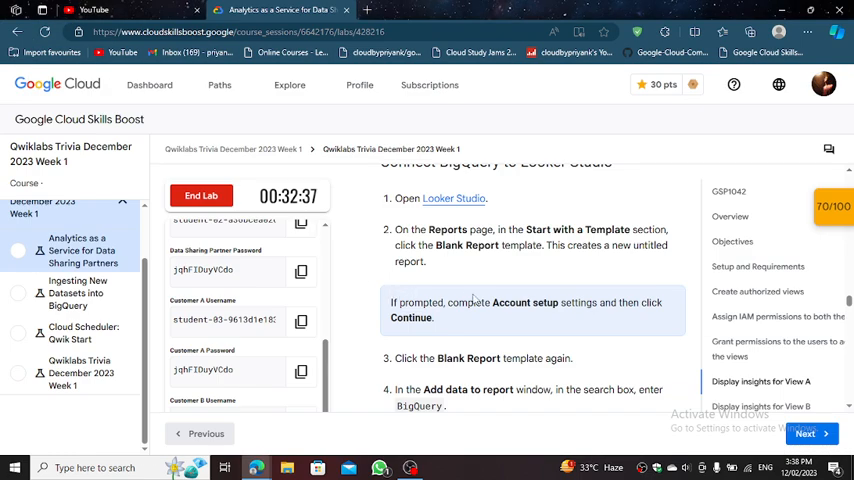
{"action": "left_click", "coordinate": [454, 198]}
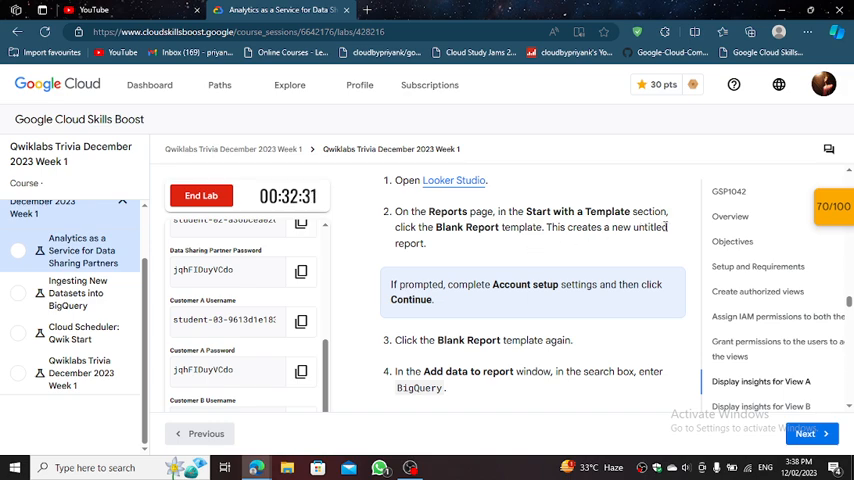
{"action": "scroll", "scroll_direction": "down", "scroll_amount": 3}
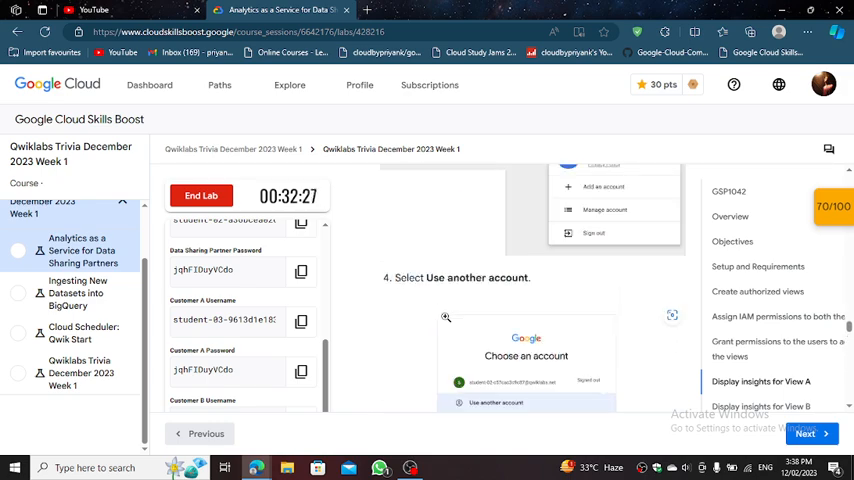
{"action": "scroll", "scroll_direction": "down", "scroll_amount": 3}
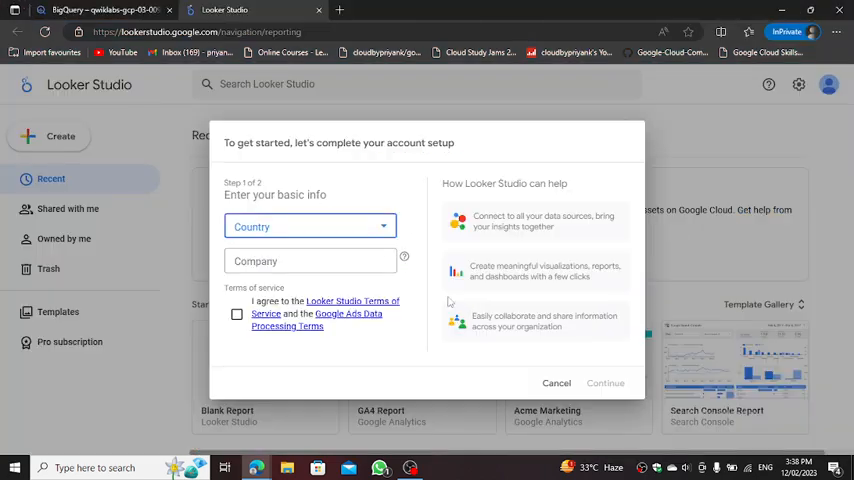
- Choose India as the country and accept the terms of service
{"action": "left_click", "coordinate": [310, 226]}
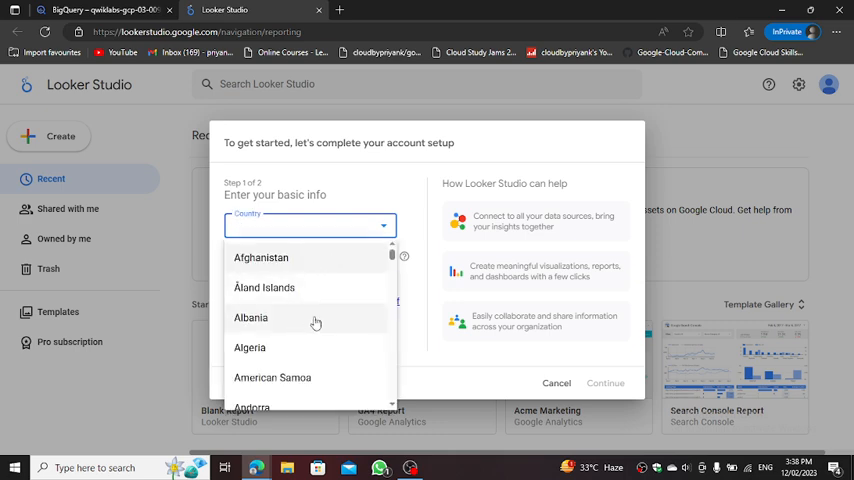
{"action": "scroll", "scroll_direction": "down", "scroll_amount": 3}
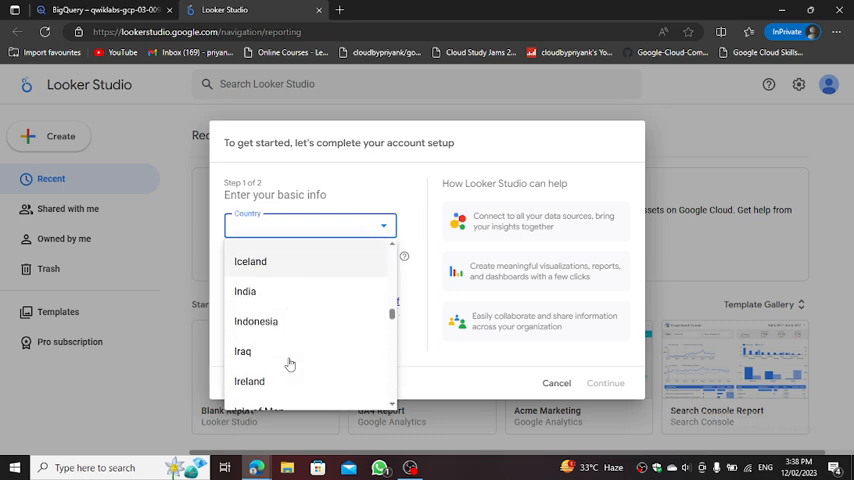
{"action": "left_click", "coordinate": [244, 292]}
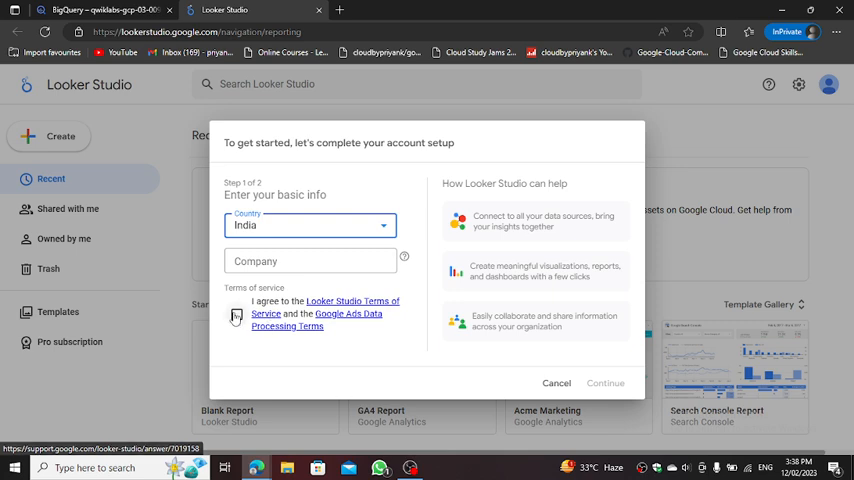
{"action": "left_click", "coordinate": [236, 316]}
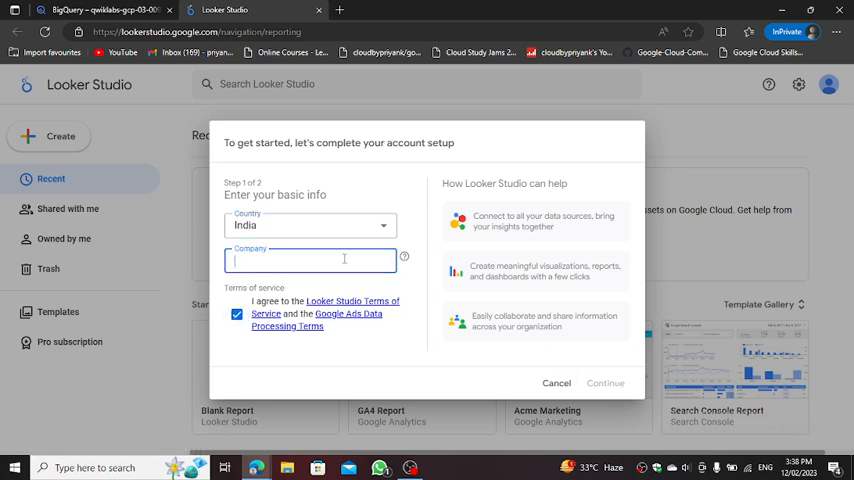
- Enter the company name and continue past the account setup to the add-data list
{"action": "type", "text": "clp"}
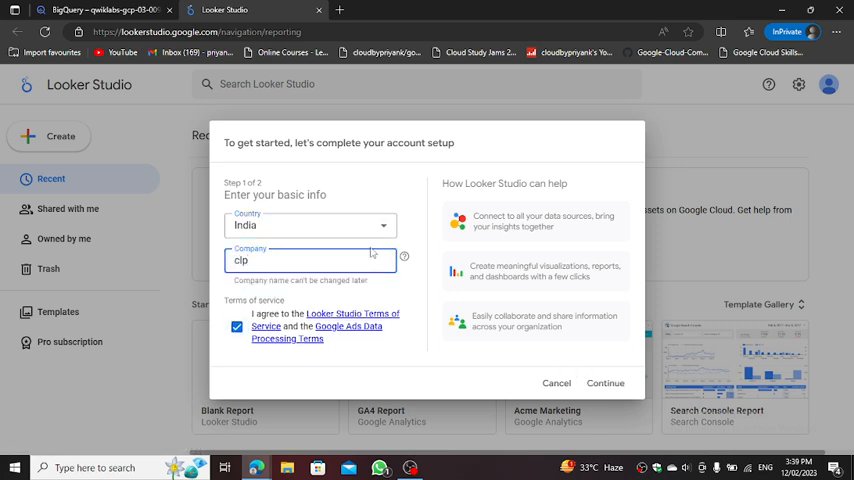
{"action": "type", "text": "cloudby"}
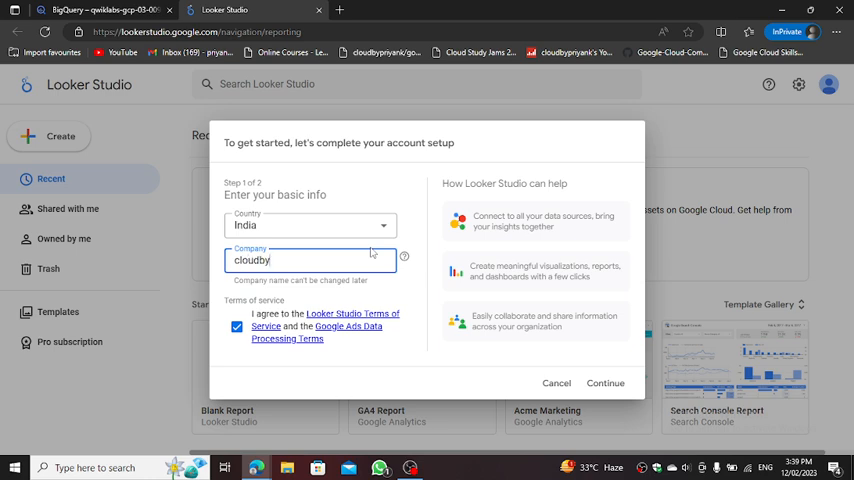
{"action": "type", "text": "priyank"}
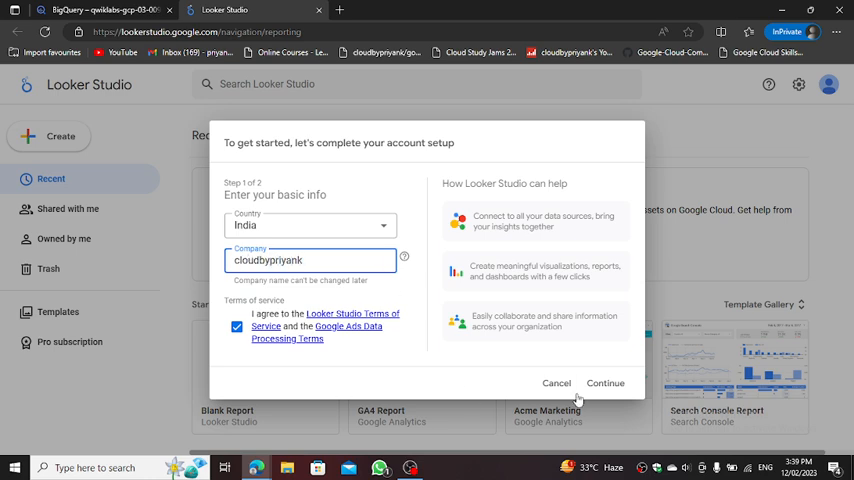
{"action": "left_click", "coordinate": [604, 384]}
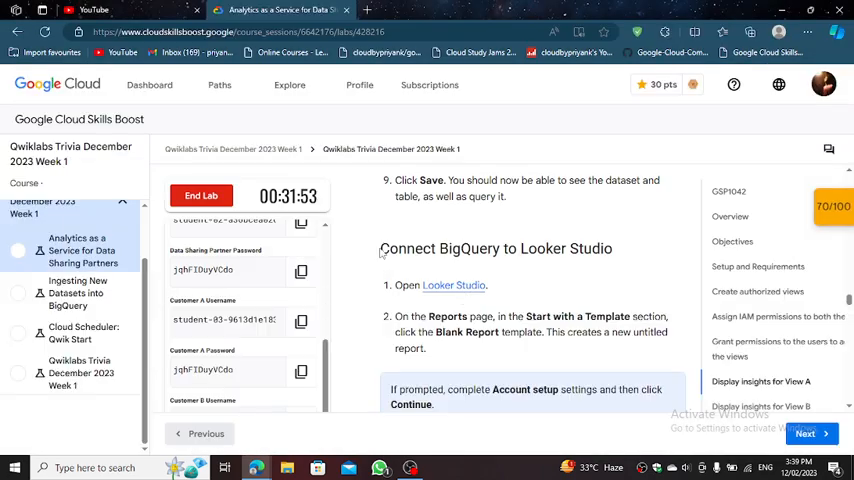
{"action": "scroll", "scroll_direction": "down", "scroll_amount": 3}
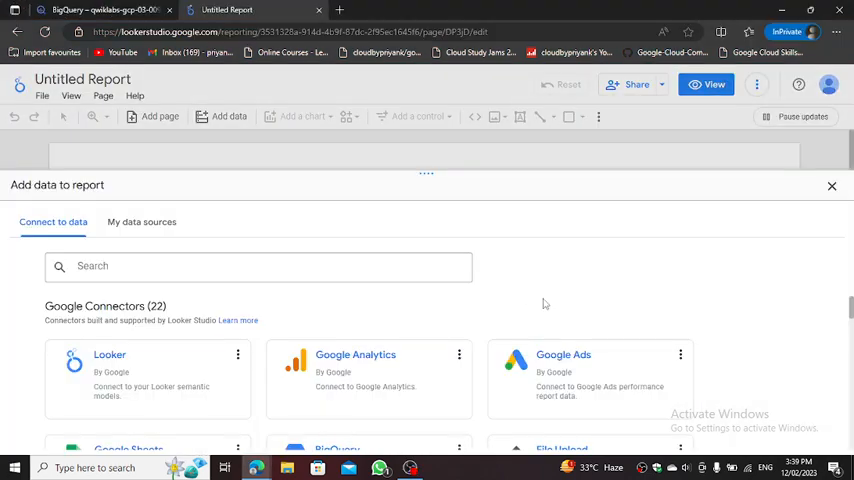
{"action": "mouse_move", "coordinate": [328, 378]}
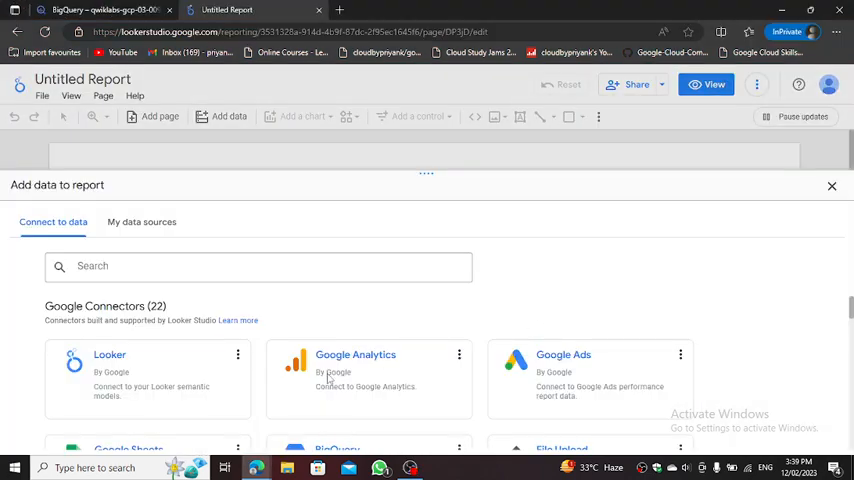
- Search 'big', choose the BigQuery connector and authorize with the student account
{"action": "left_click", "coordinate": [264, 10]}
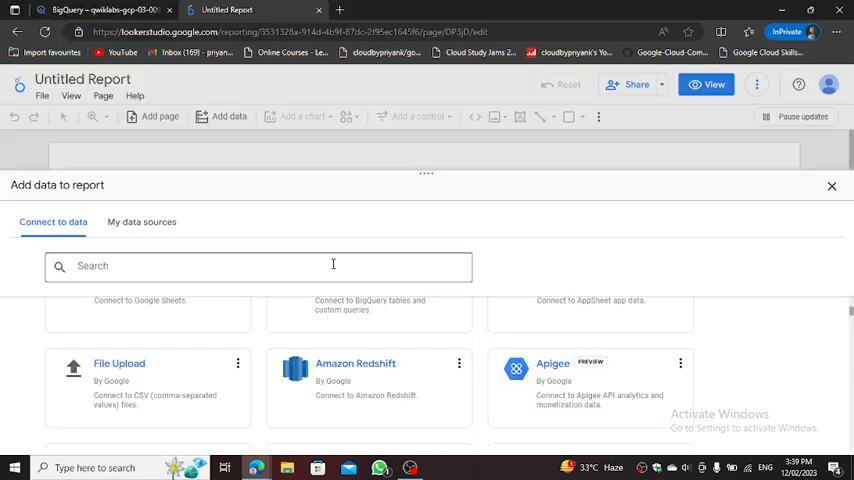
{"action": "type", "text": "b"}
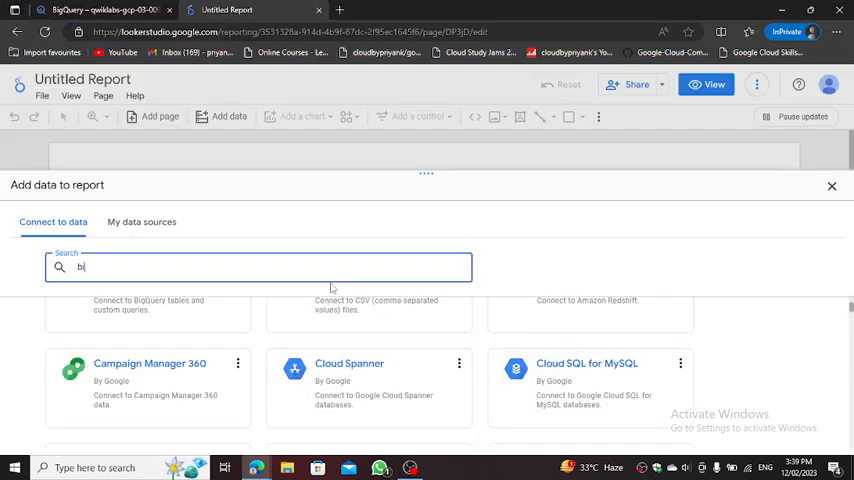
{"action": "type", "text": "ig"}
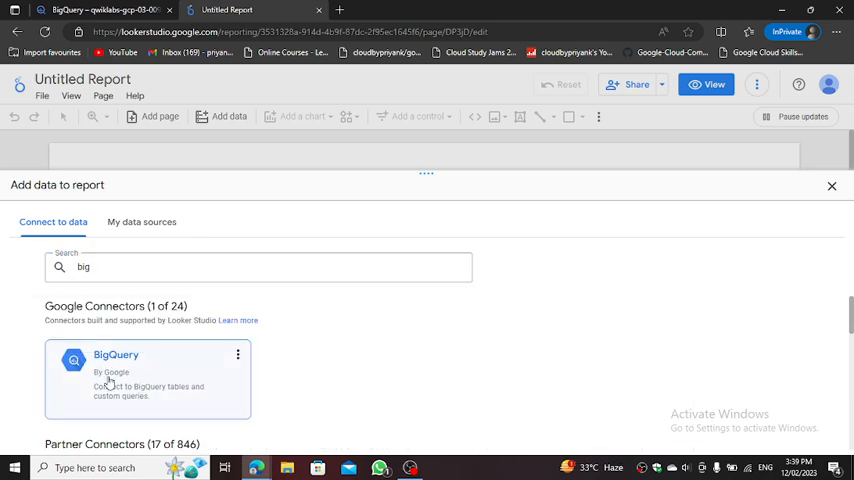
{"action": "left_click", "coordinate": [280, 8]}
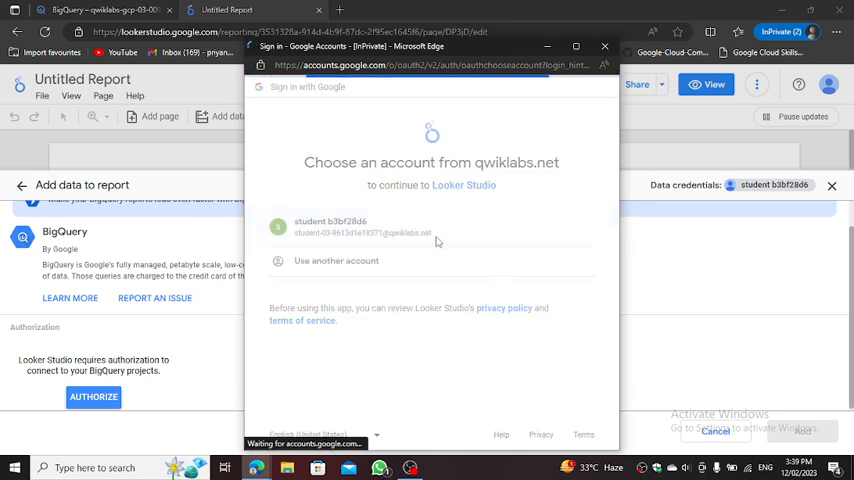
{"action": "left_click", "coordinate": [330, 226]}
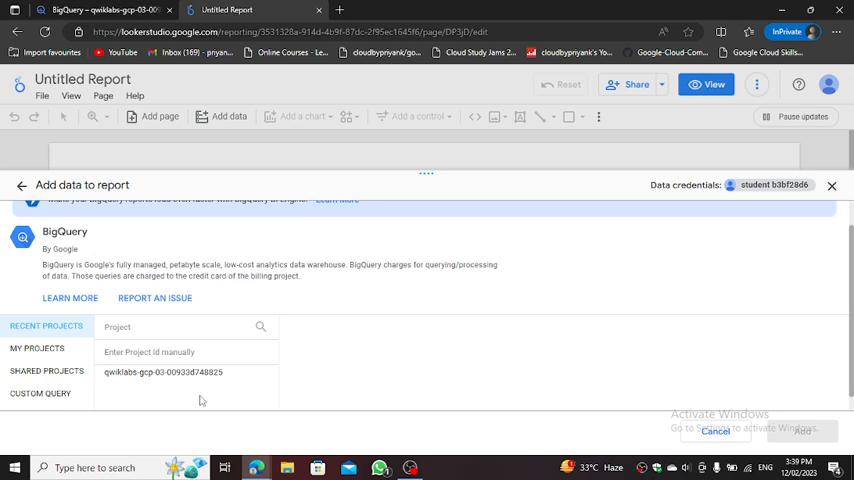
- Add customer_a_table from the lab project's customer_a_dataset to the report, then return to the lab
{"action": "left_click", "coordinate": [276, 10]}
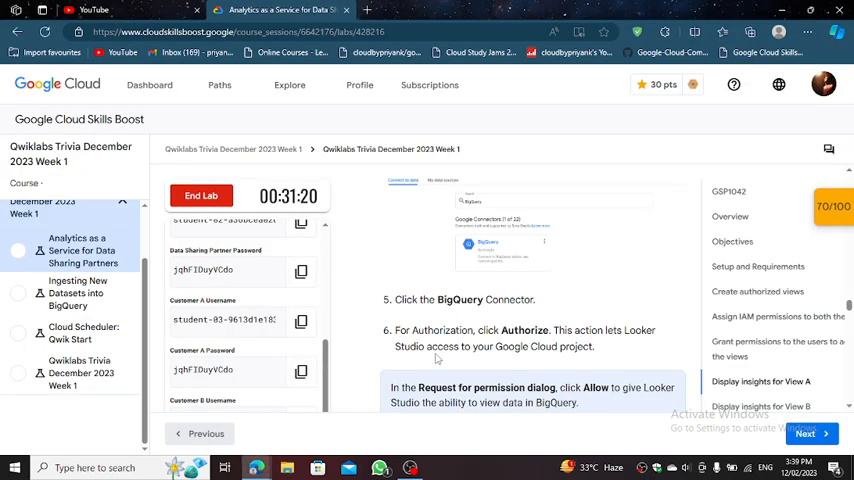
{"action": "scroll", "scroll_direction": "down", "scroll_amount": 3}
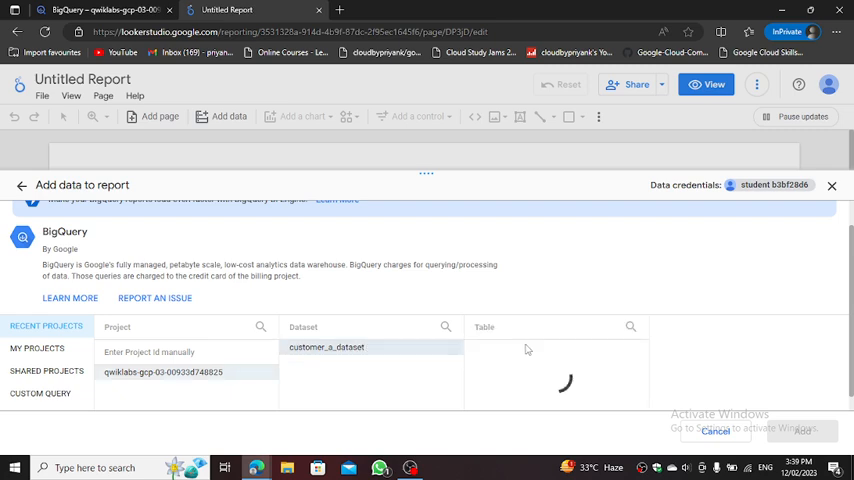
{"action": "left_click", "coordinate": [326, 348]}
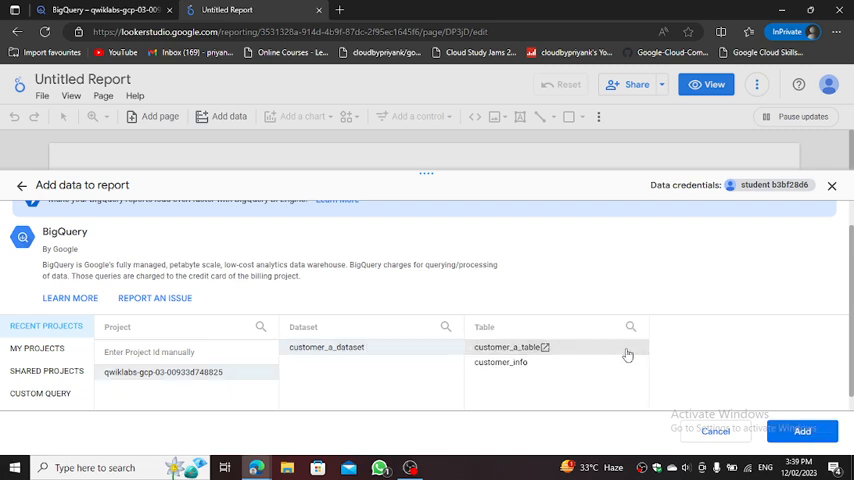
{"action": "left_click", "coordinate": [268, 10]}
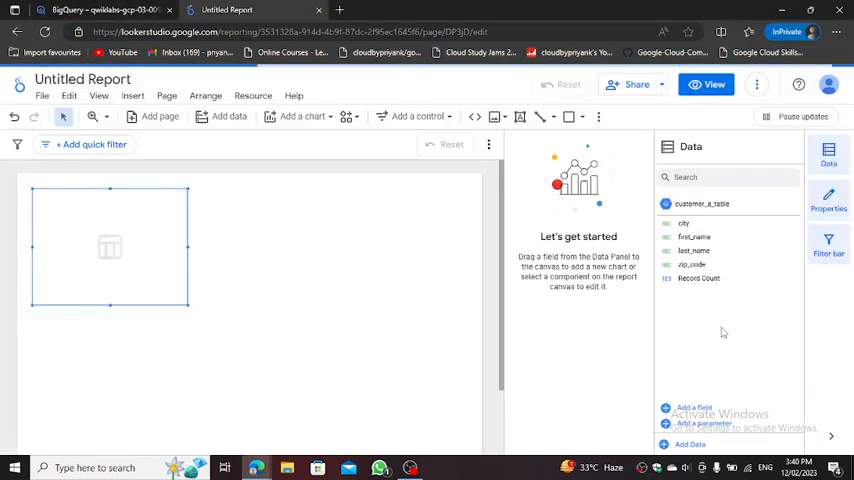
{"action": "left_click", "coordinate": [264, 10]}
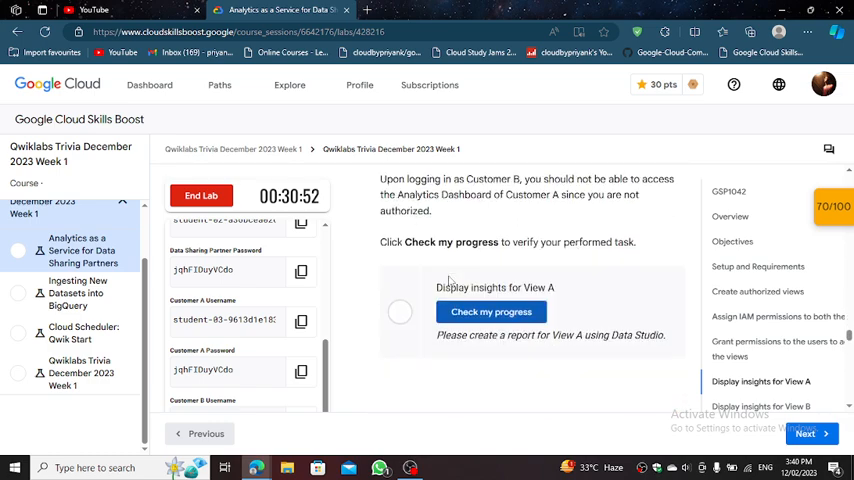
- Check progress for the View A task and scroll down to the Customer B project steps
{"action": "left_click", "coordinate": [492, 312]}
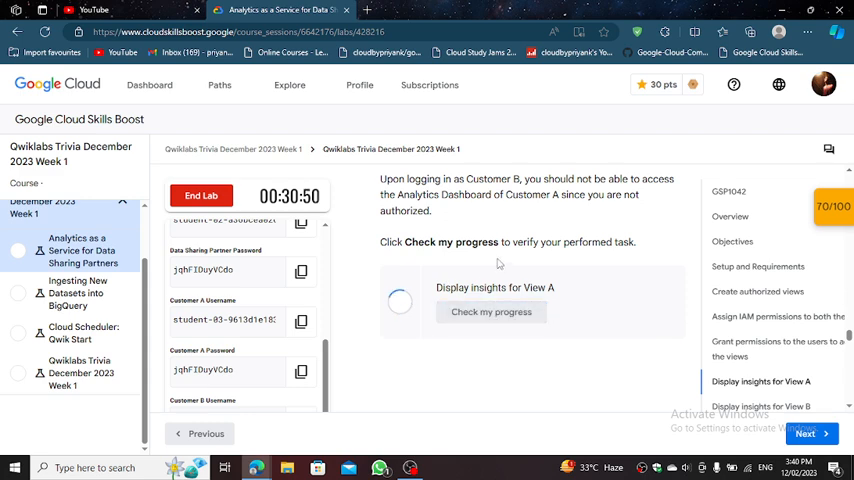
{"action": "left_click", "coordinate": [492, 312]}
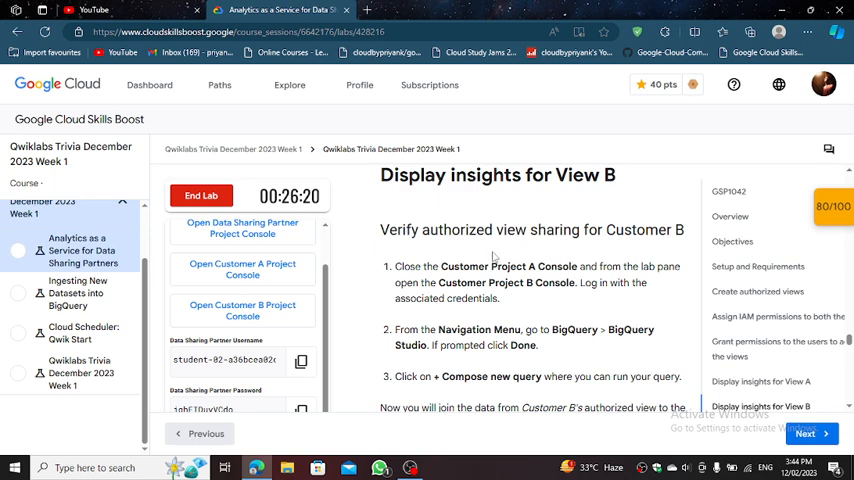
{"action": "mouse_move", "coordinate": [414, 318]}
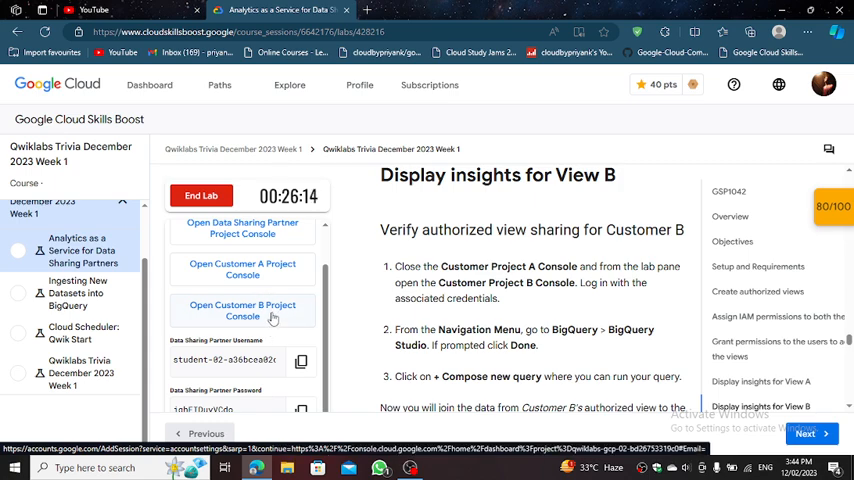
{"action": "scroll", "scroll_direction": "down", "scroll_amount": 3}
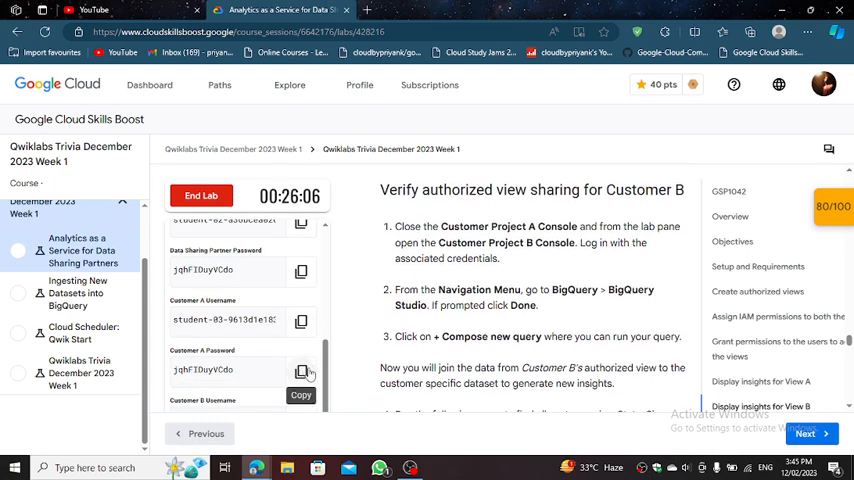
{"action": "scroll", "scroll_direction": "down", "scroll_amount": 3}
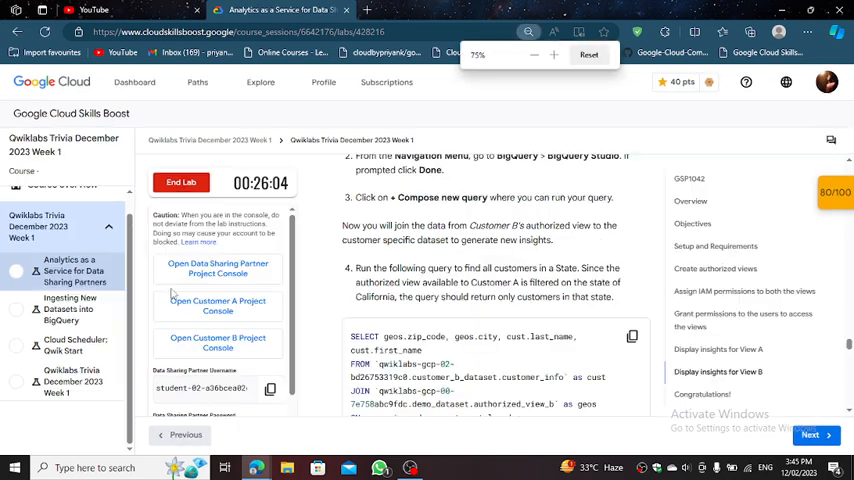
{"action": "scroll", "scroll_direction": "down", "scroll_amount": 3}
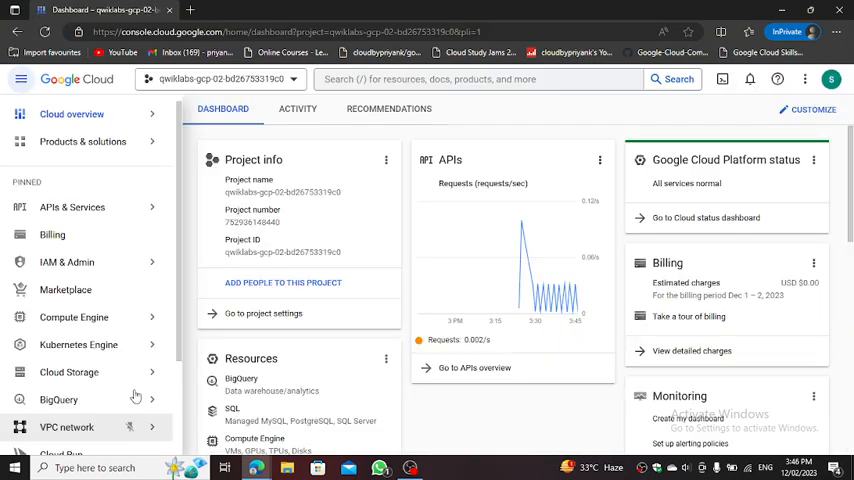
- Open BigQuery Studio, compose the Customer B join query and choose Save view
{"action": "left_click", "coordinate": [58, 400]}
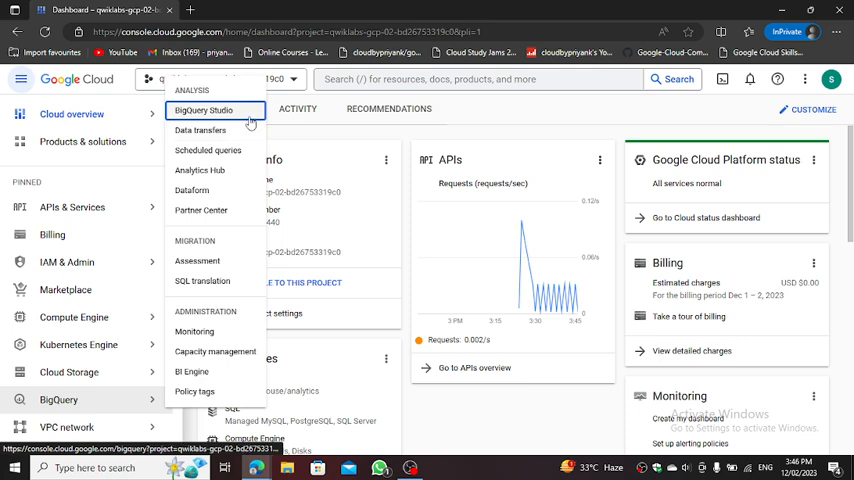
{"action": "left_click", "coordinate": [204, 110]}
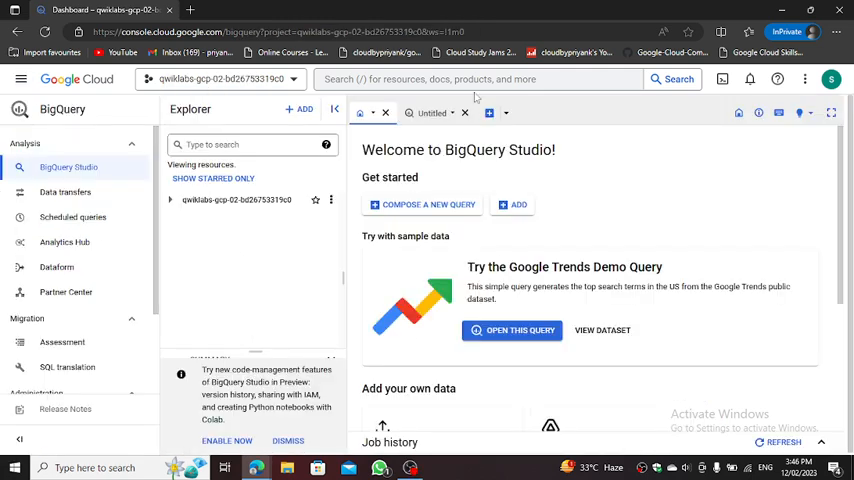
{"action": "left_click", "coordinate": [428, 204]}
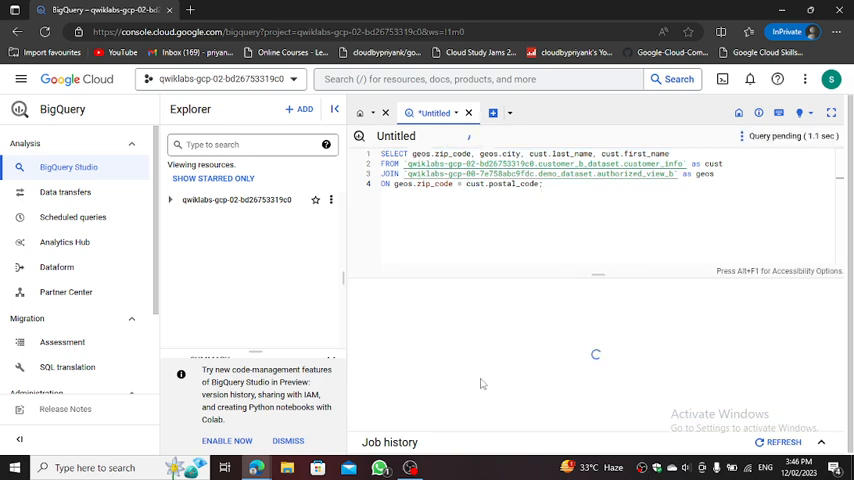
{"action": "left_click", "coordinate": [364, 136]}
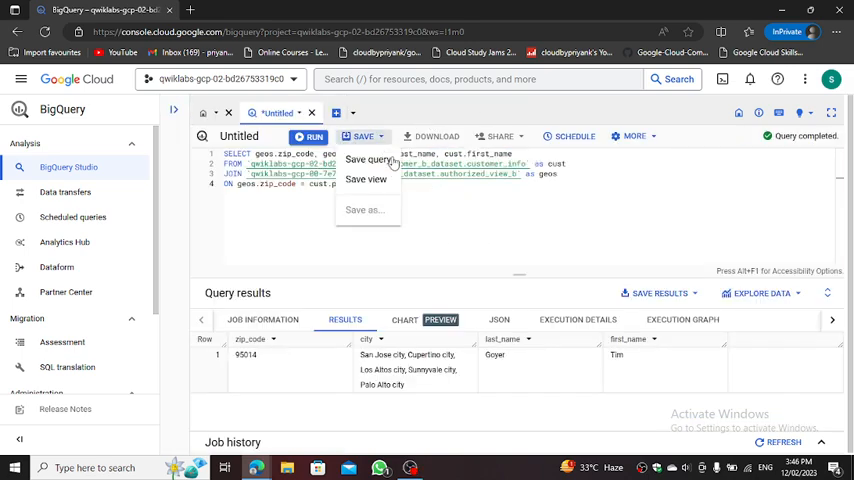
{"action": "left_click", "coordinate": [366, 180]}
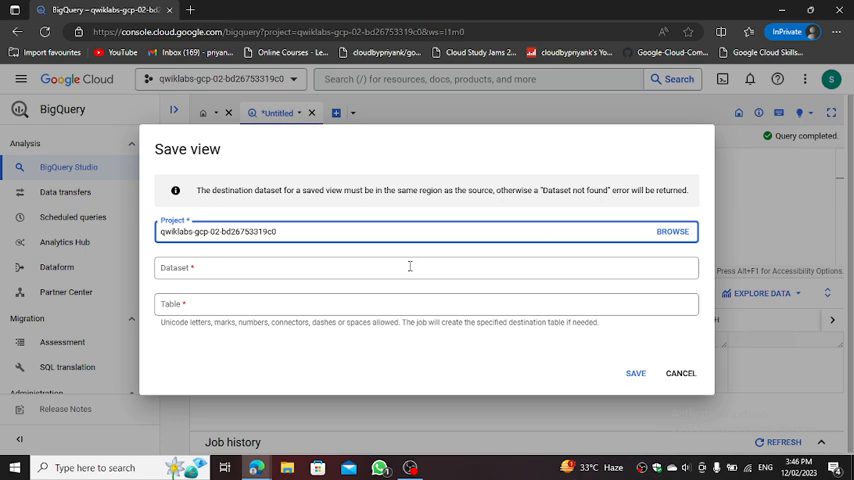
- Enter customer_b_dataset as dataset and customer_b_table as the view's table name
{"action": "type", "text": "customer_b_dataset"}
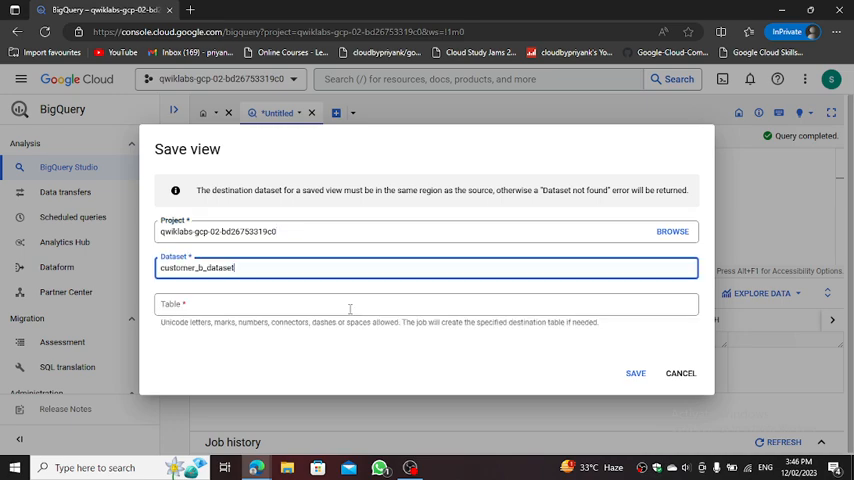
{"action": "left_click", "coordinate": [264, 10]}
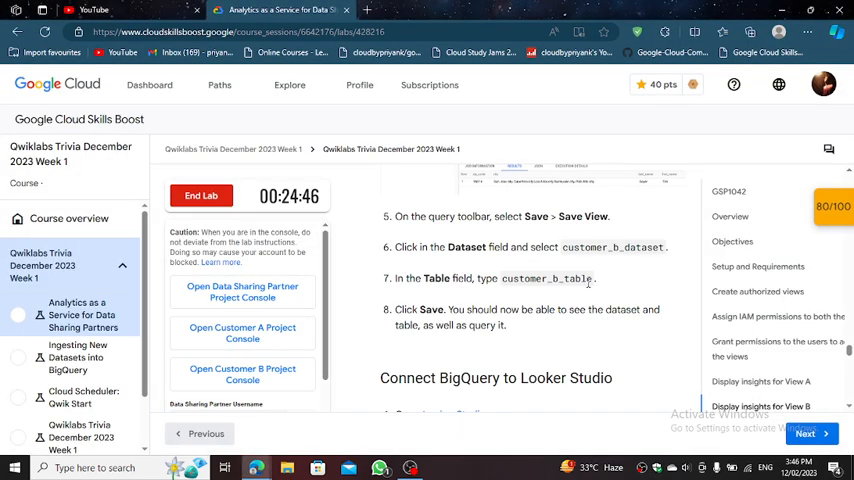
{"action": "double_click", "coordinate": [546, 278]}
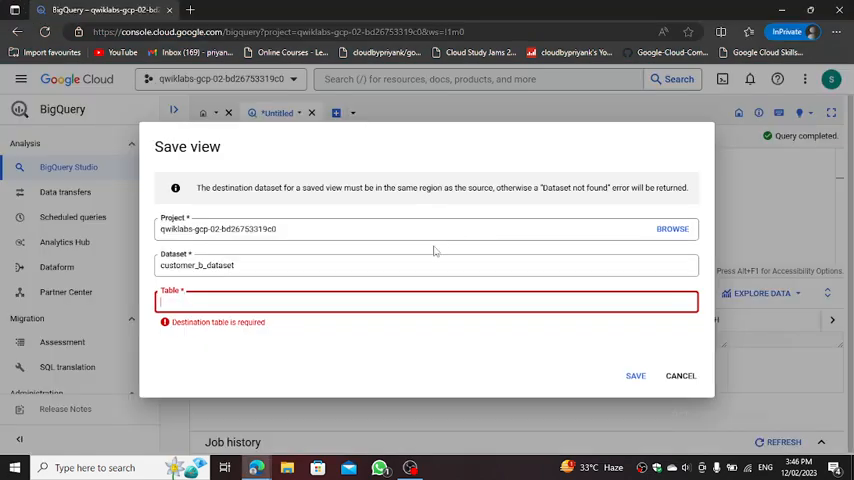
{"action": "type", "text": "customer_b_table"}
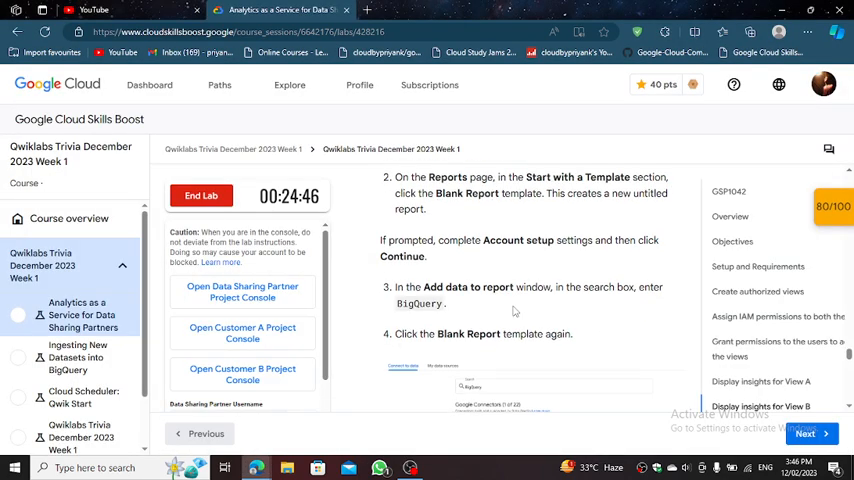
- Accept the terms, enter company cbp, continue the setup and start a new blank report
{"action": "scroll", "scroll_direction": "up", "scroll_amount": 3}
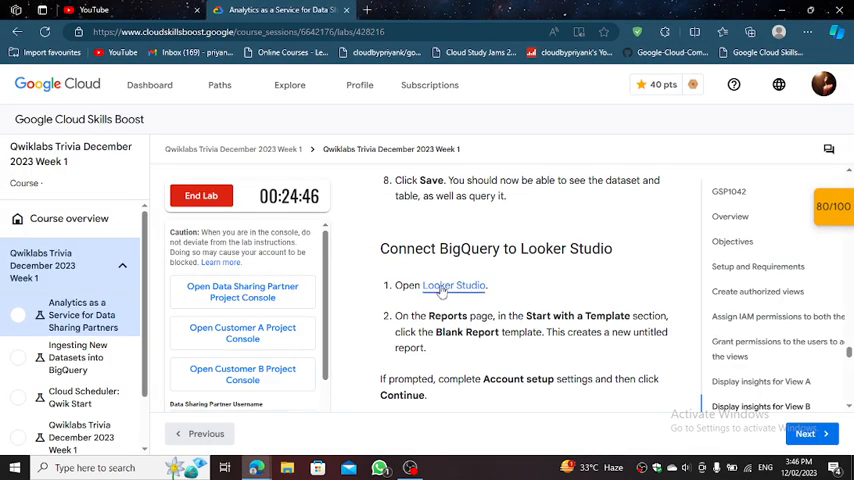
{"action": "scroll", "scroll_direction": "down", "scroll_amount": 3}
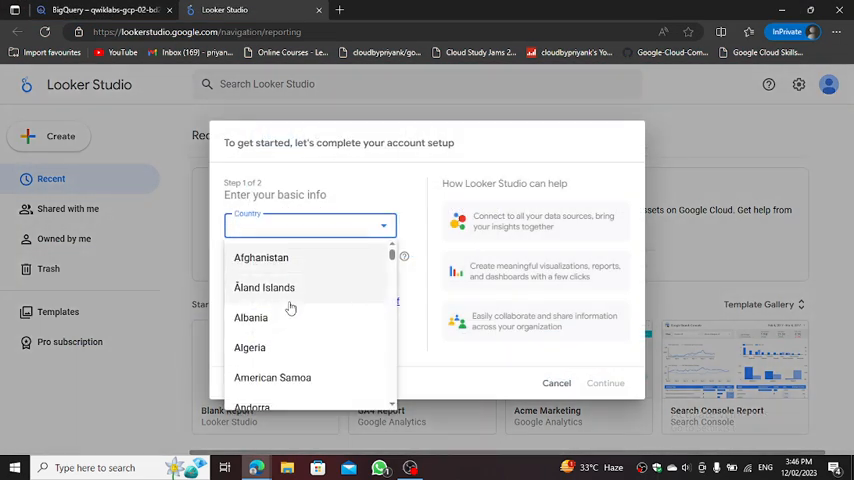
{"action": "scroll", "scroll_direction": "down", "scroll_amount": 3}
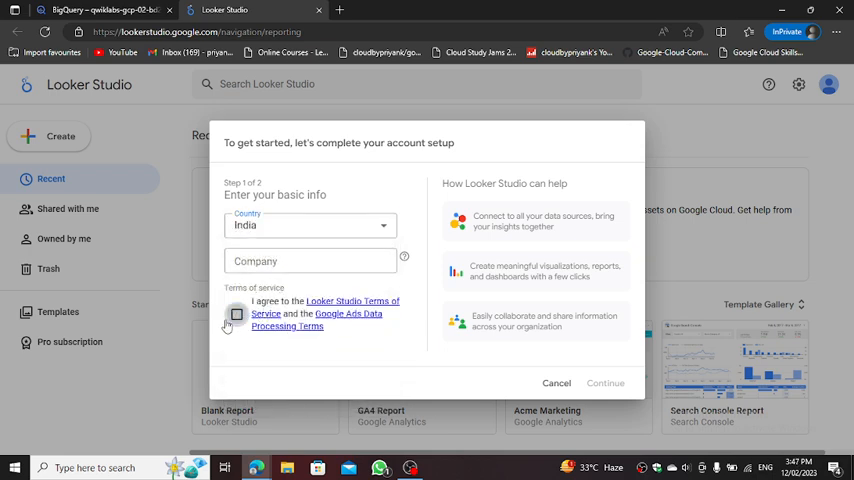
{"action": "left_click", "coordinate": [236, 314]}
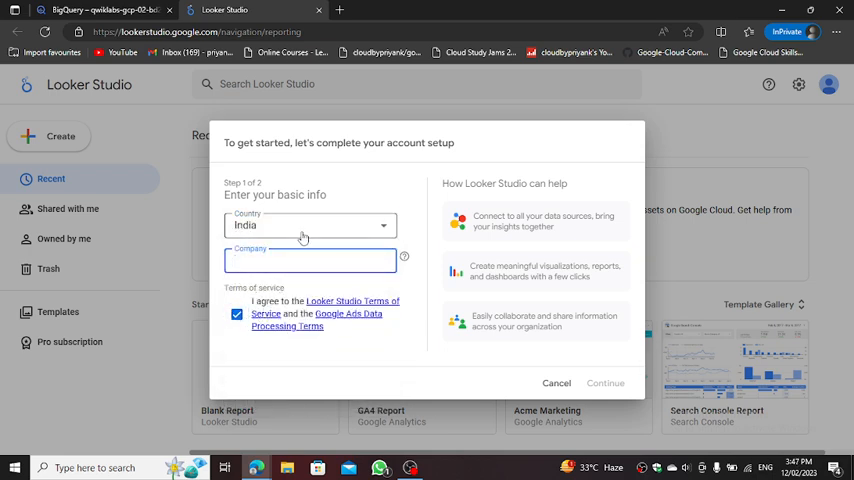
{"action": "type", "text": "cbp"}
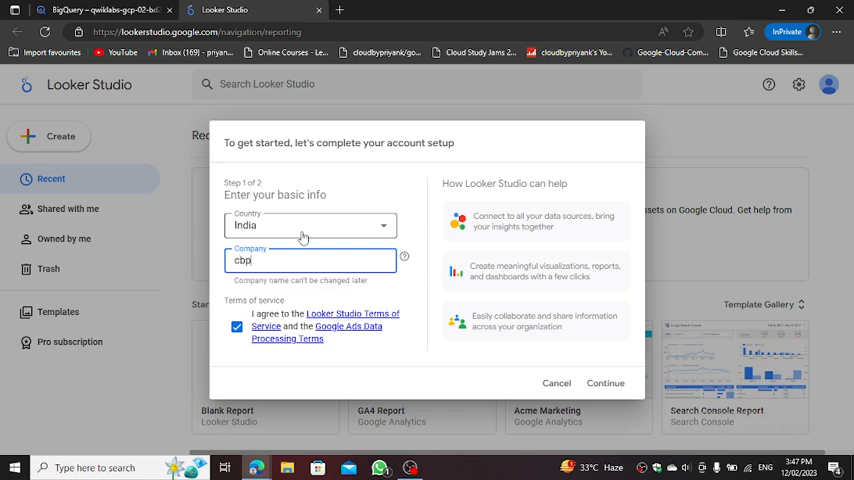
{"action": "left_click", "coordinate": [604, 382]}
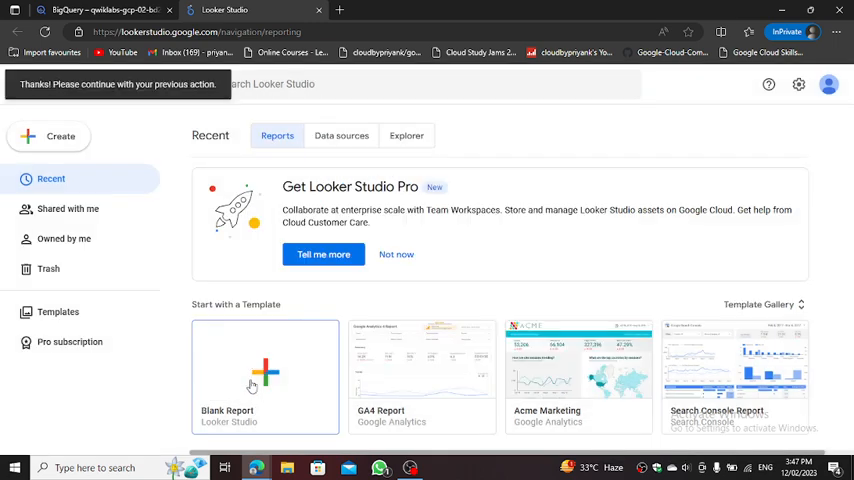
{"action": "left_click", "coordinate": [264, 376]}
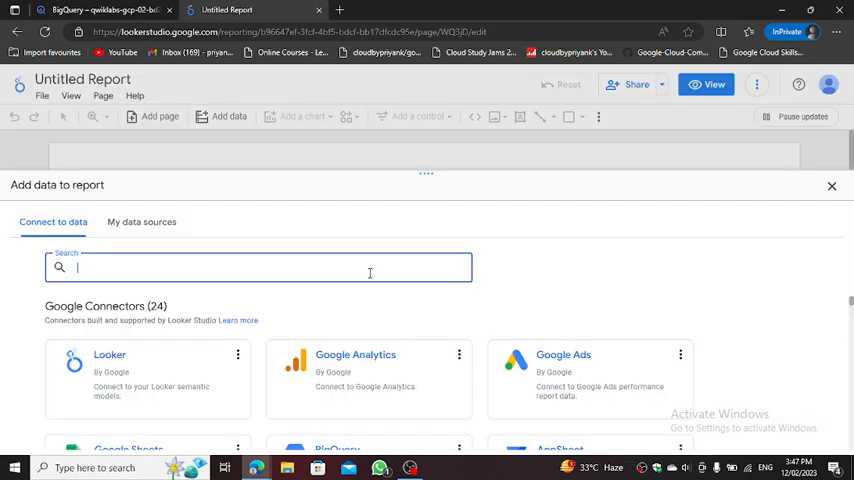
- Search for the BigQuery connector and authorize it with the lab student account
{"action": "type", "text": "biq"}
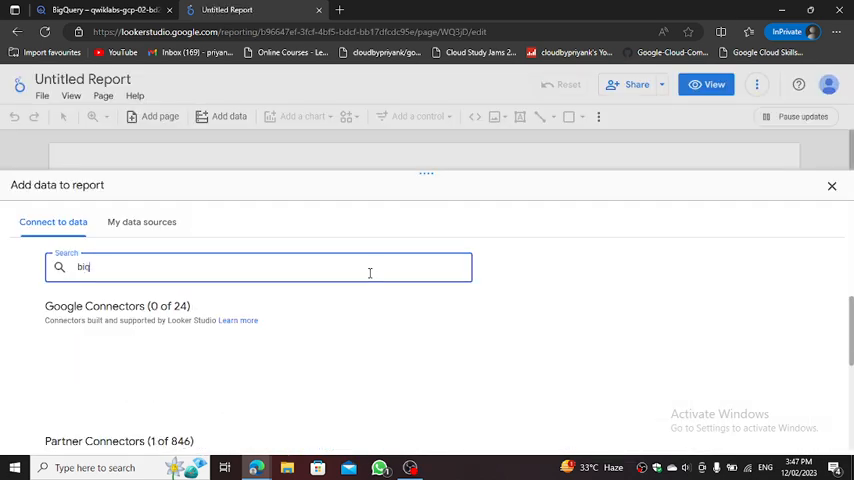
{"action": "key", "text": "Backspace"}
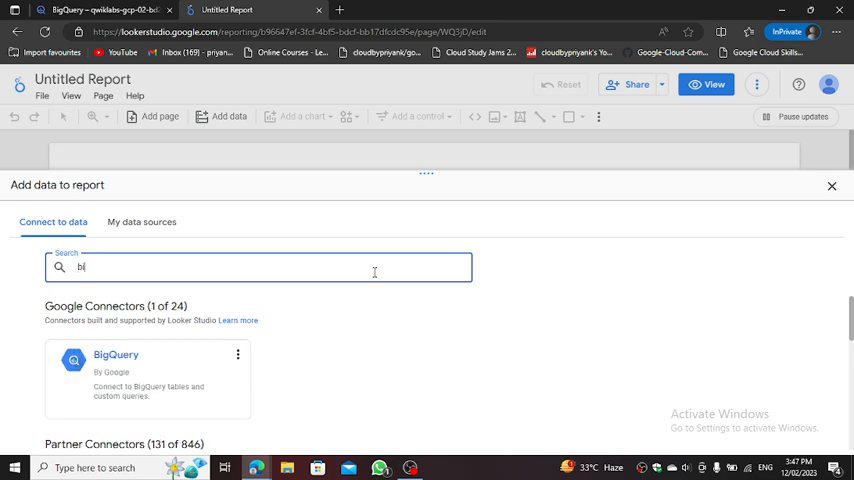
{"action": "left_click", "coordinate": [116, 356]}
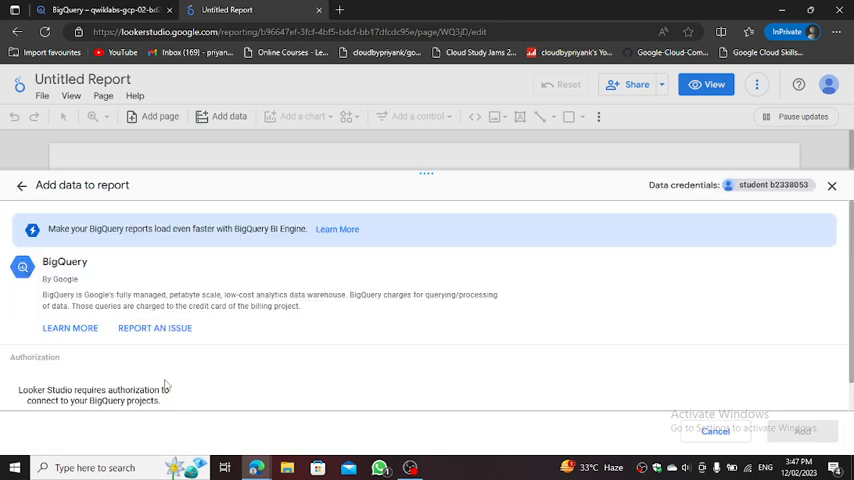
{"action": "left_click", "coordinate": [92, 394]}
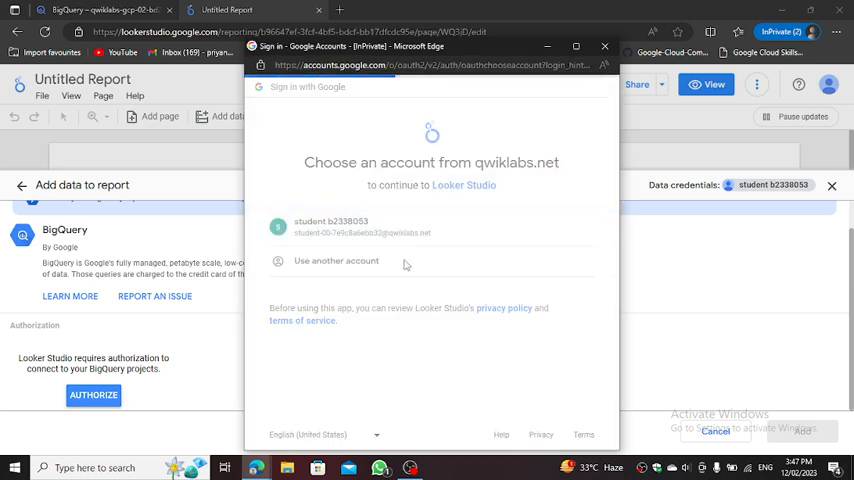
{"action": "left_click", "coordinate": [332, 226]}
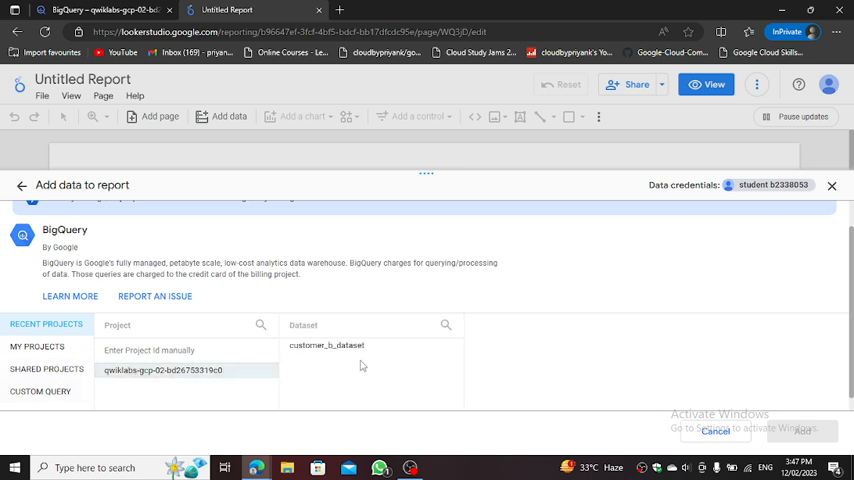
- Add customer_b_table from customer_b_dataset and list its fields in the Data panel
{"action": "left_click", "coordinate": [326, 344]}
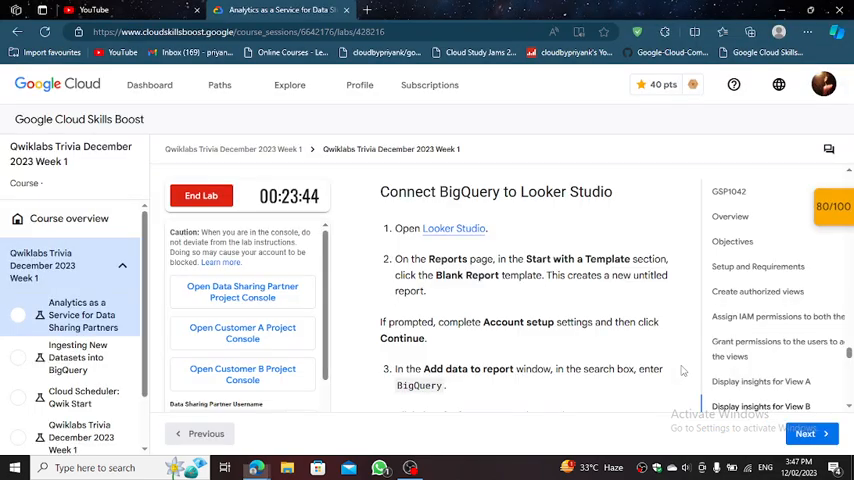
{"action": "scroll", "scroll_direction": "down", "scroll_amount": 3}
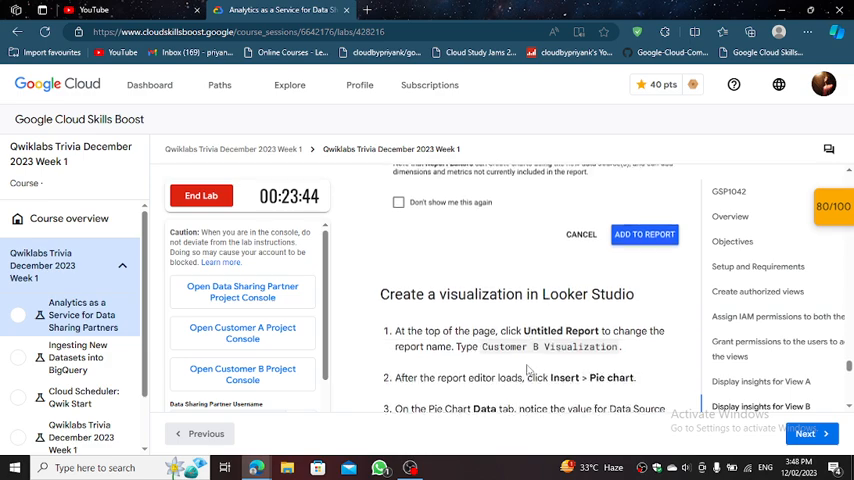
{"action": "scroll", "scroll_direction": "down", "scroll_amount": 3}
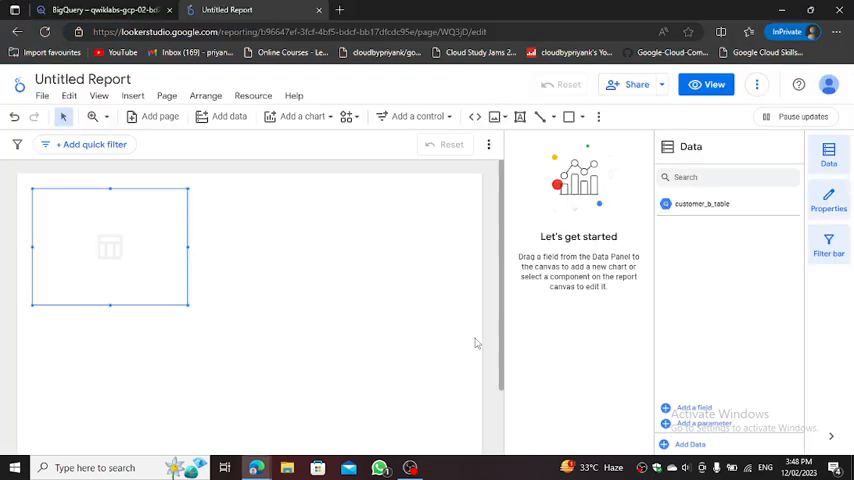
{"action": "left_click", "coordinate": [702, 204]}
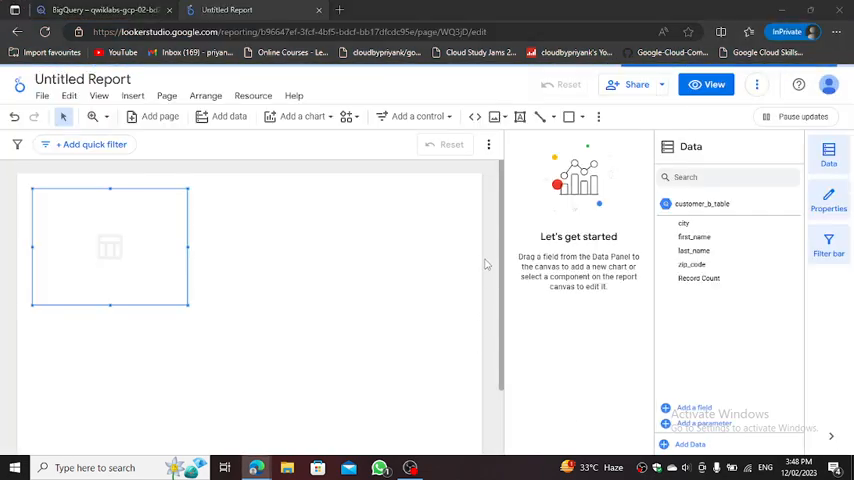
{"action": "left_click", "coordinate": [270, 10]}
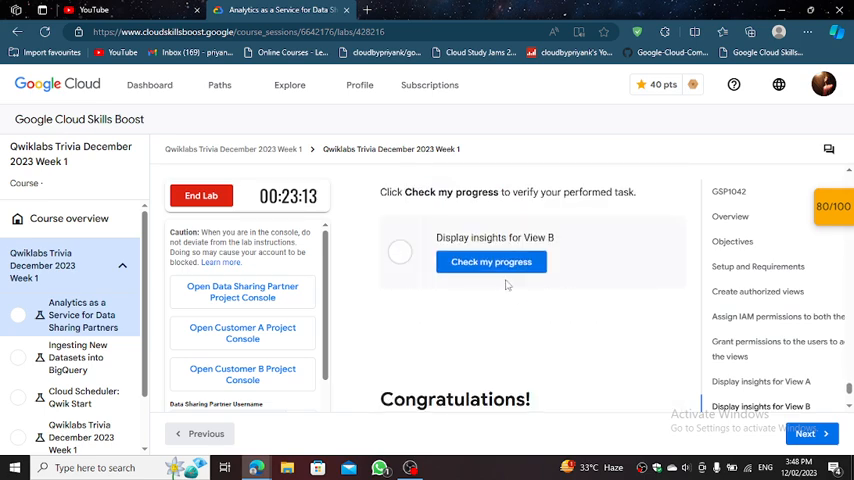
- Check progress for Display insights for View B and close the completed summary
{"action": "left_click", "coordinate": [490, 260]}
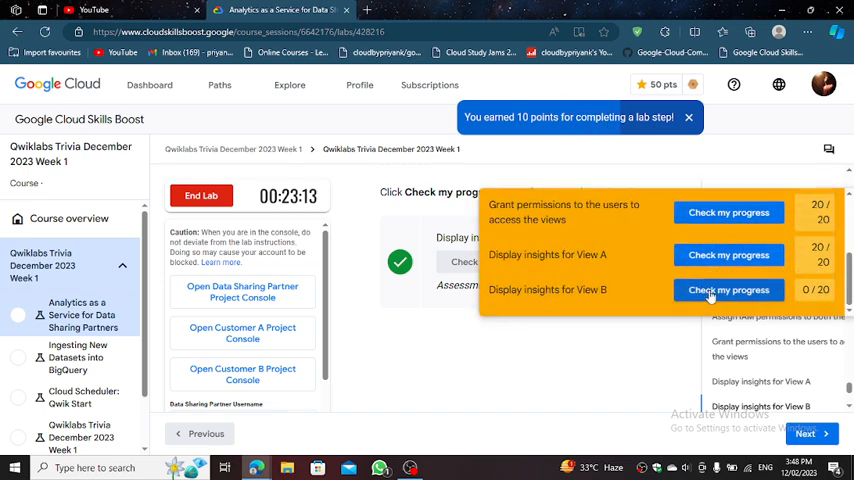
{"action": "left_click", "coordinate": [728, 290]}
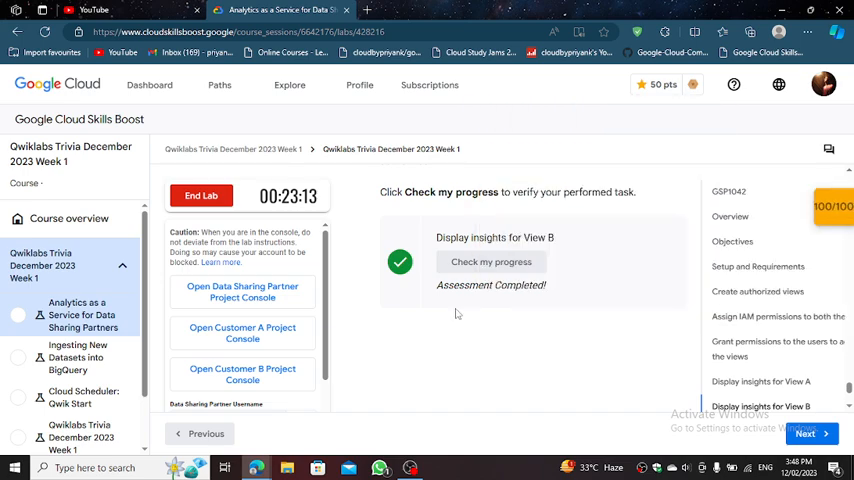